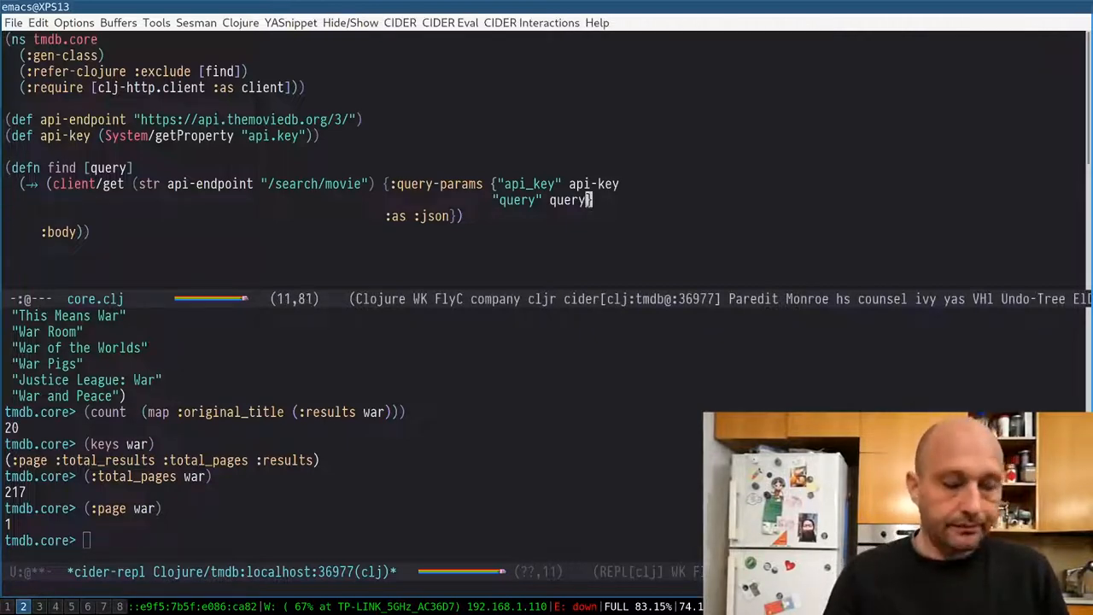
# - Add a page argument to find, send it as the "page" query parameter, and re-evaluate
pyautogui.write('"page"}')
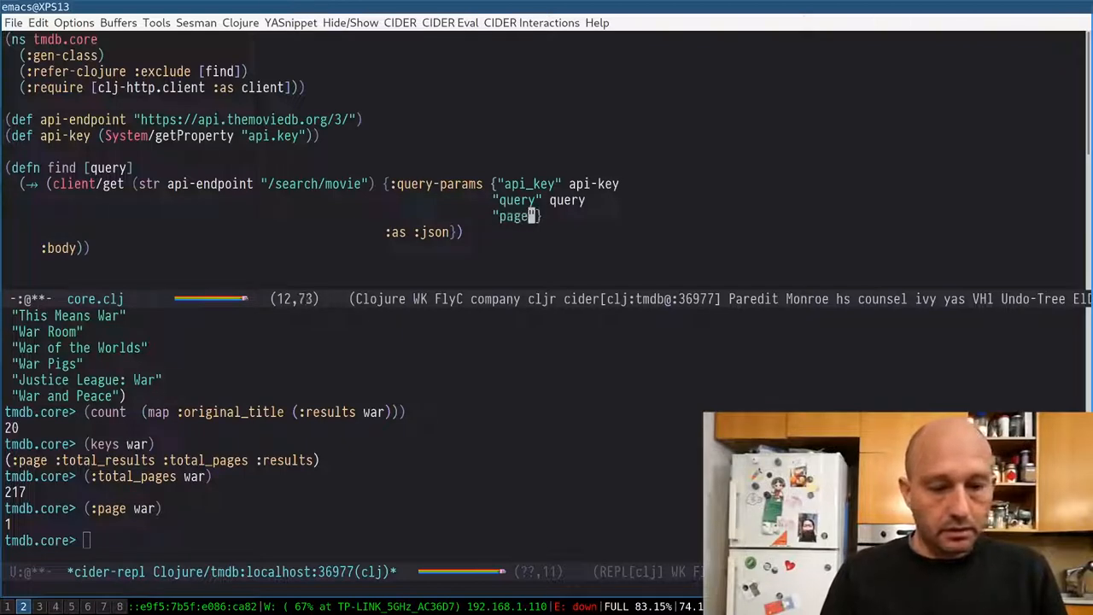
pyautogui.write('page')
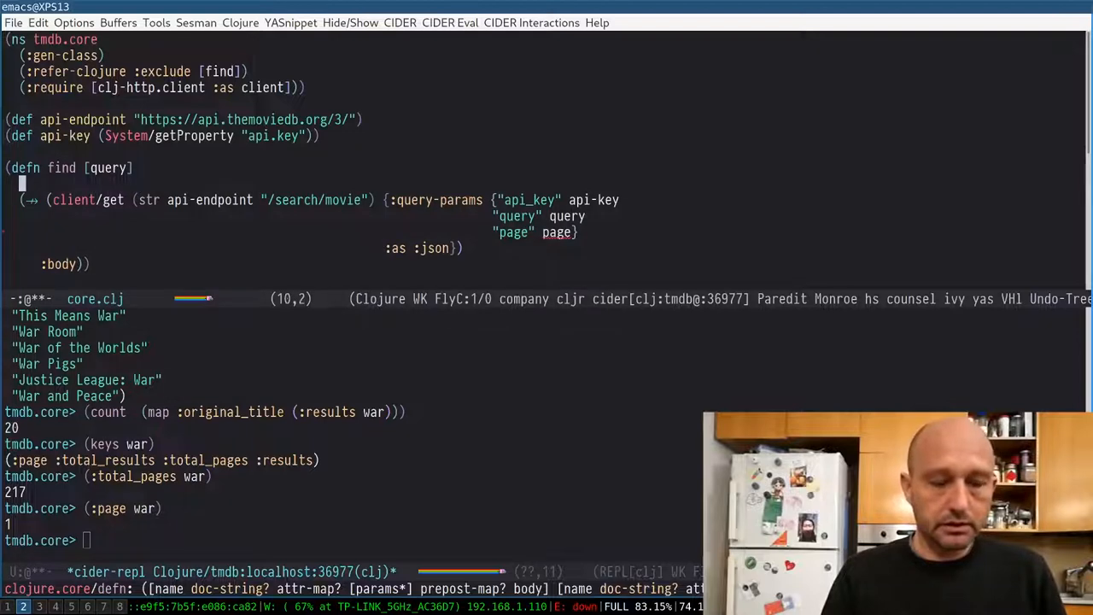
pyautogui.press('left')
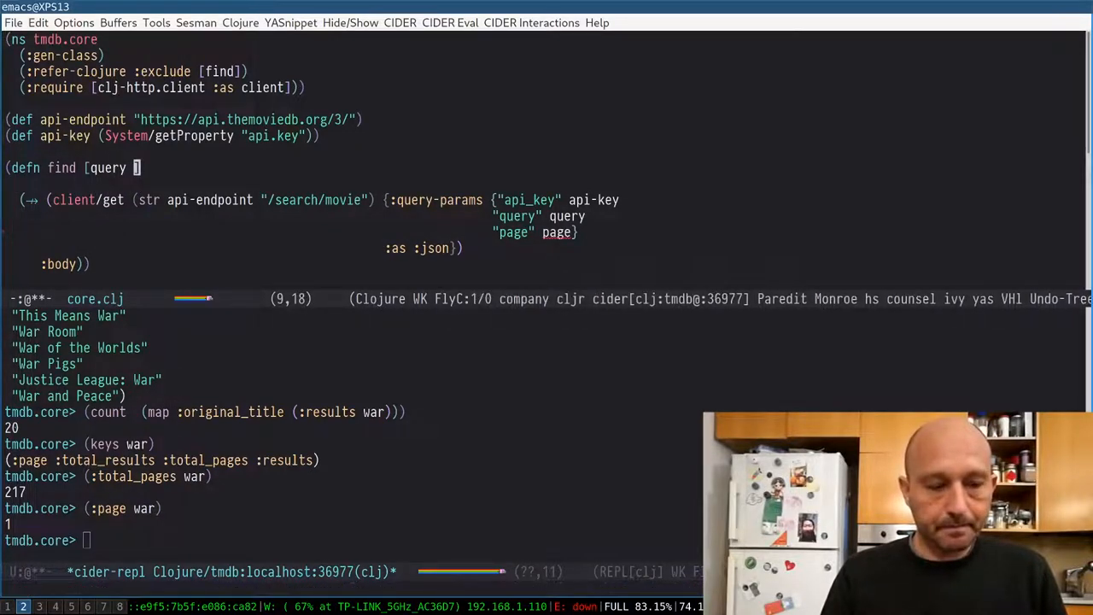
pyautogui.write('page')
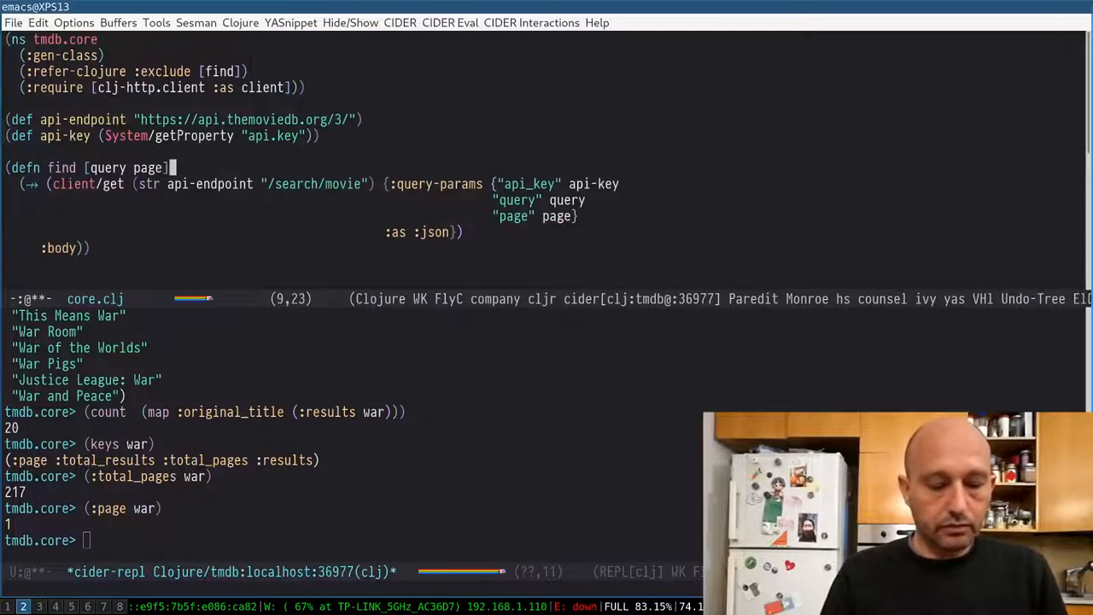
pyautogui.click(97, 247)
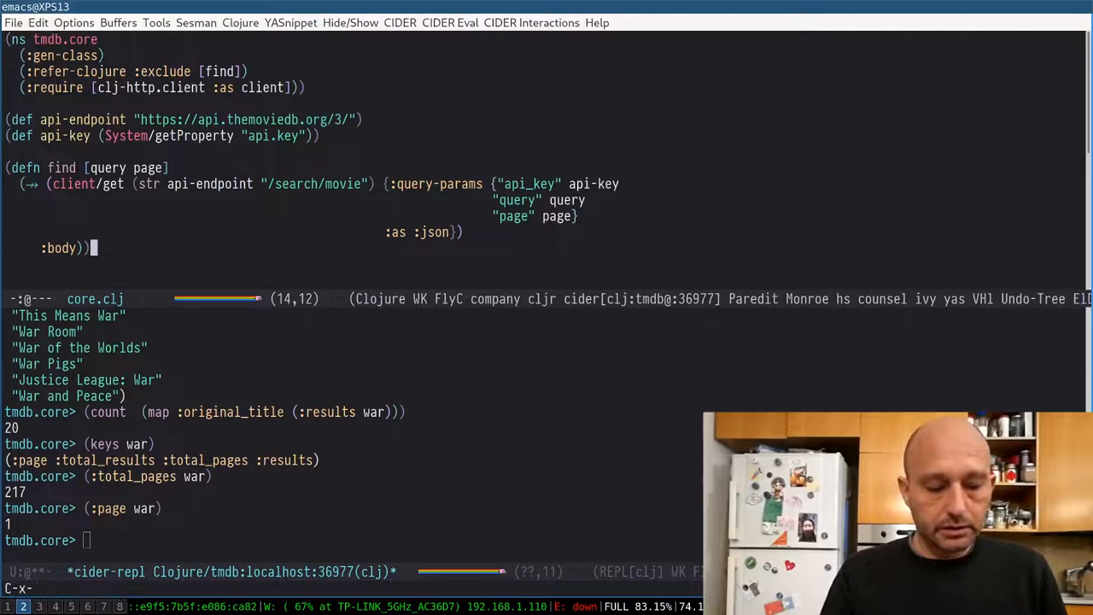
pyautogui.press('M-p')
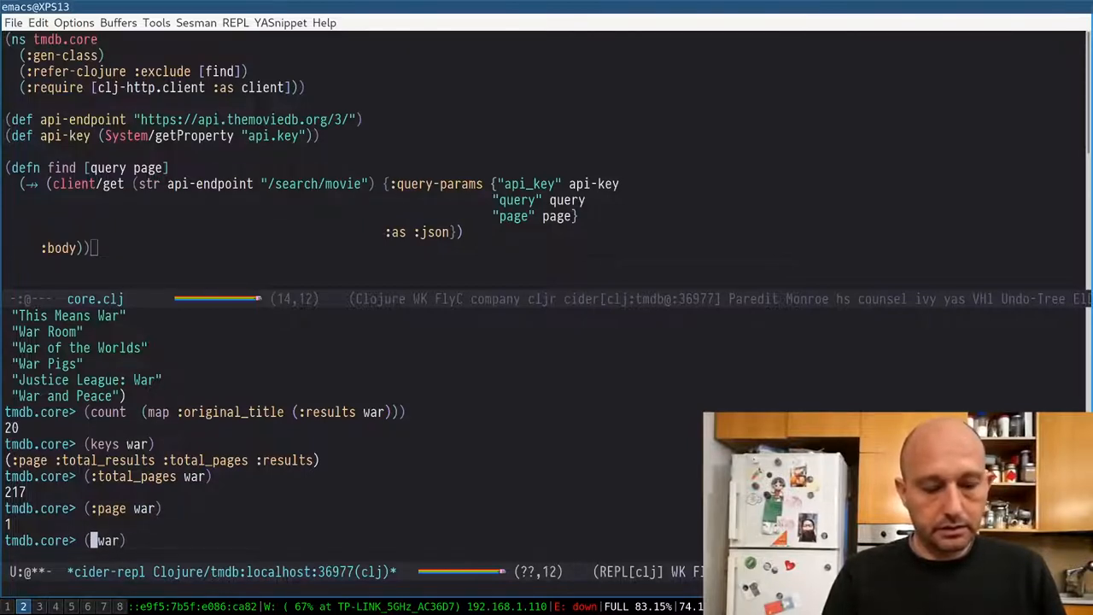
# - List original titles from page 5 of the "war" search in the REPL
pyautogui.write('find')
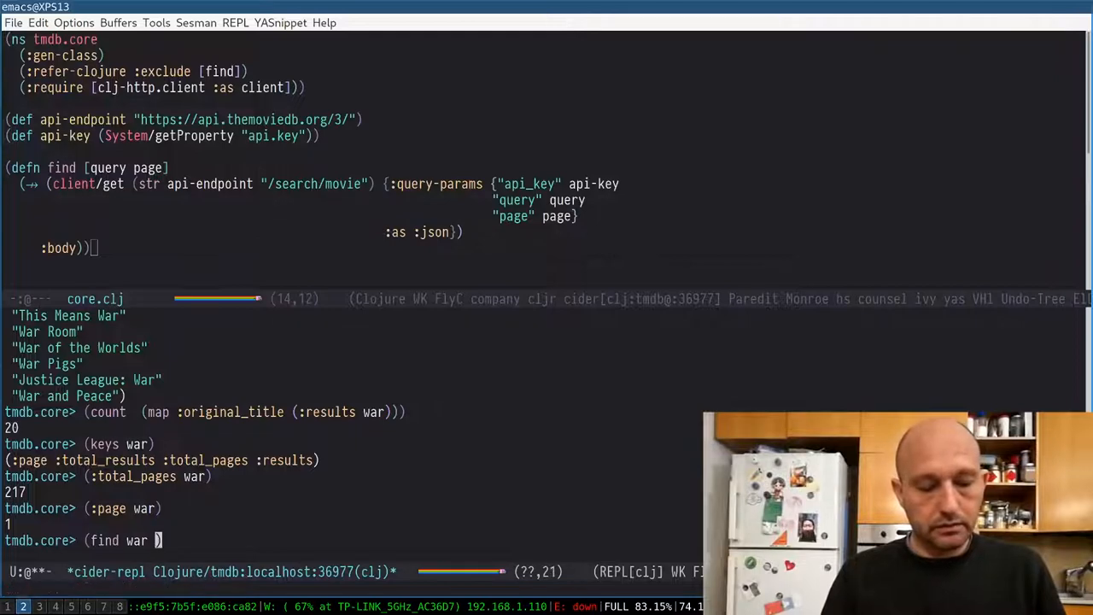
pyautogui.write('5')
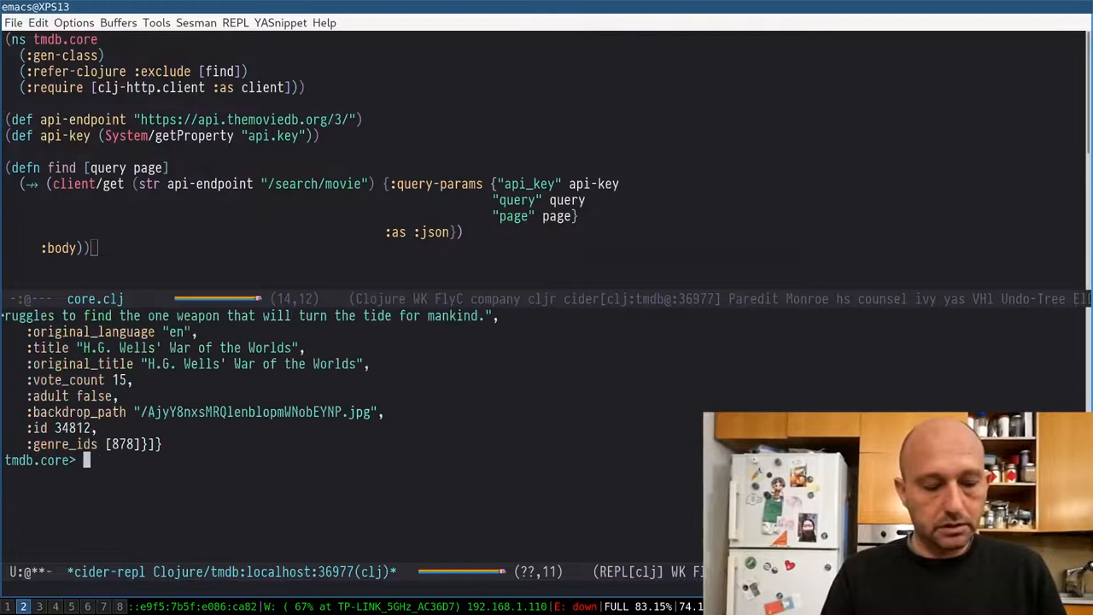
pyautogui.write('(find "war" 5)')
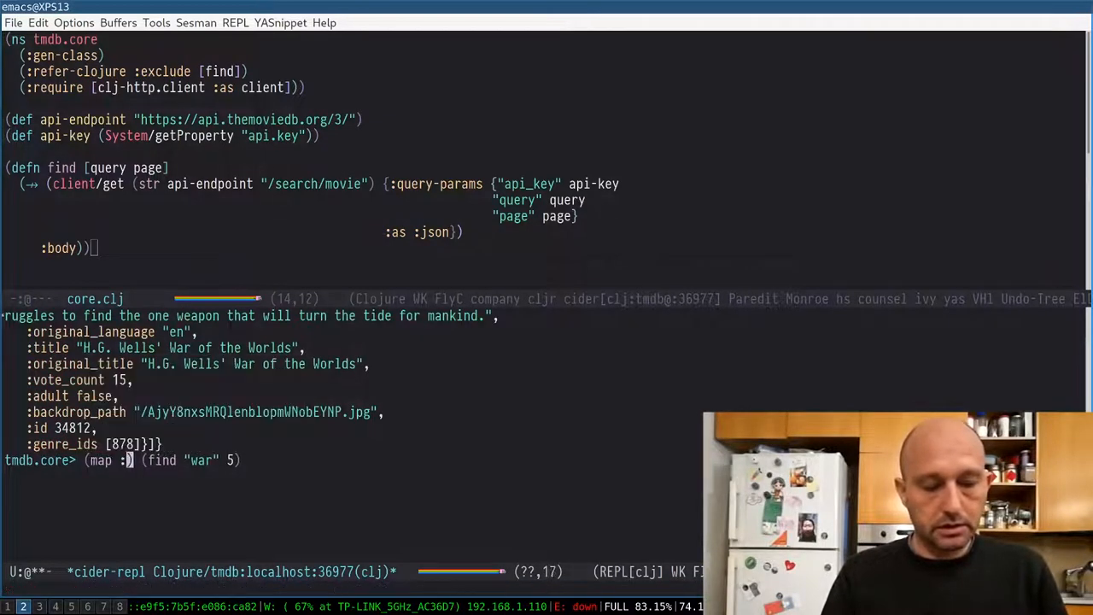
pyautogui.write('original_title (')
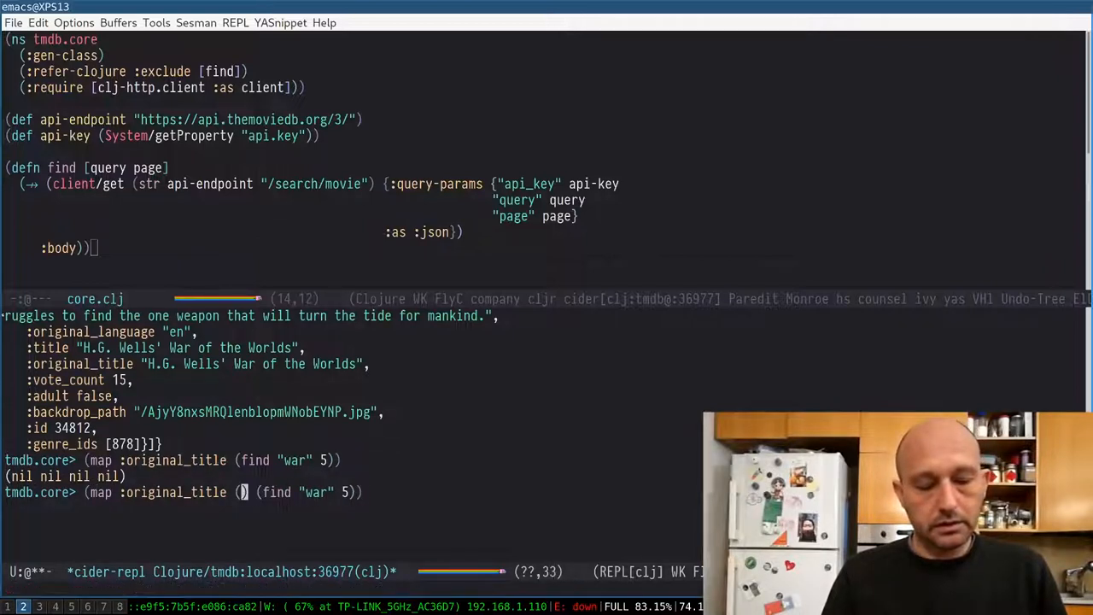
pyautogui.write(':resuls')
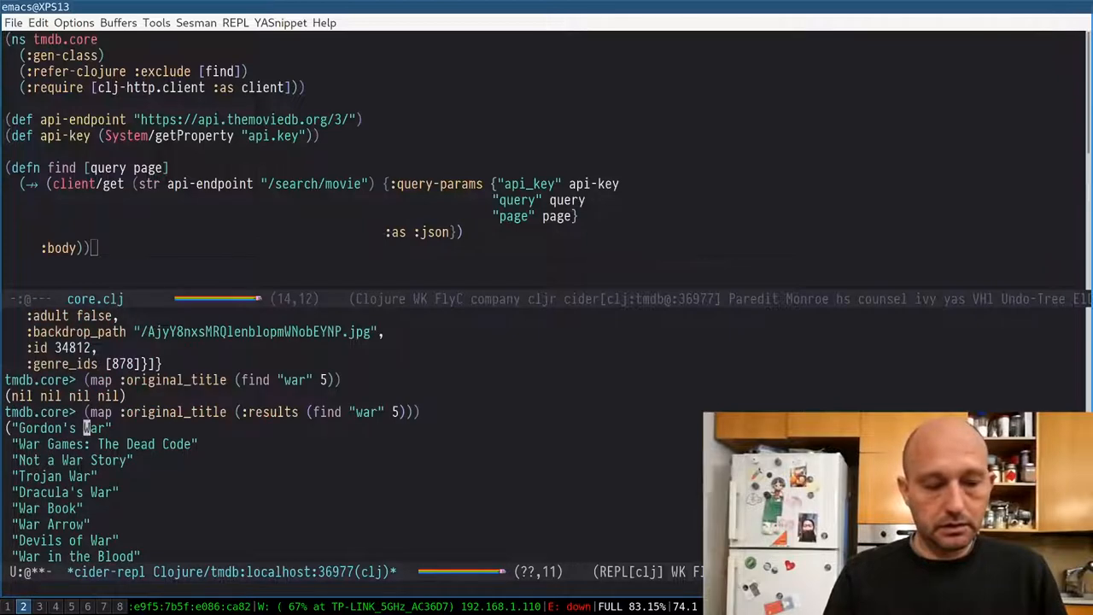
pyautogui.scroll(-3)
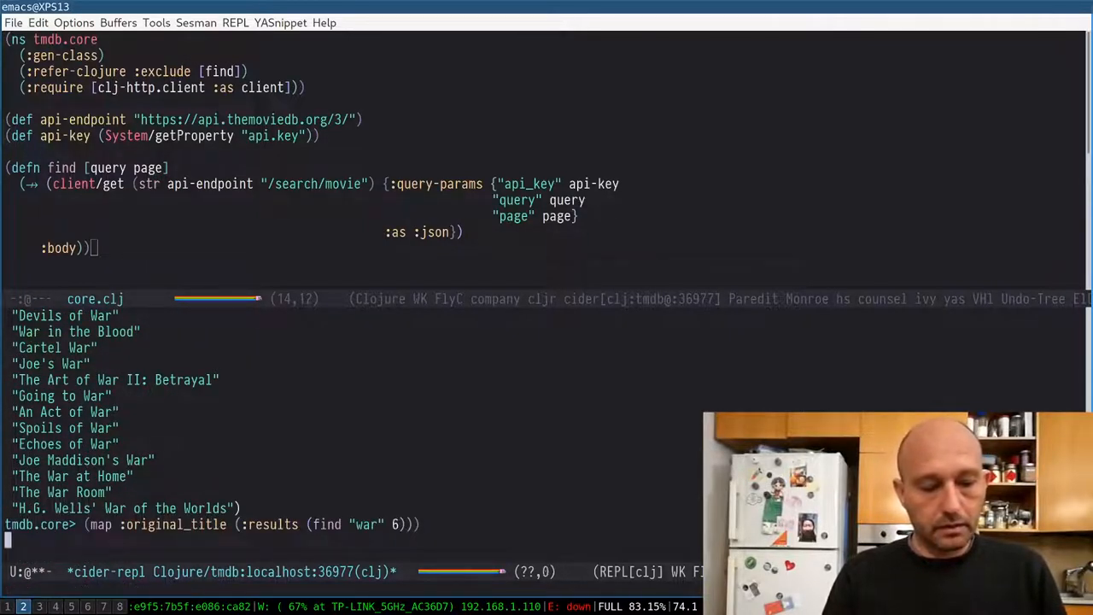
# - Repeat the title listing for war page 7 and peace pages 7 and 8
pyautogui.press('Return')
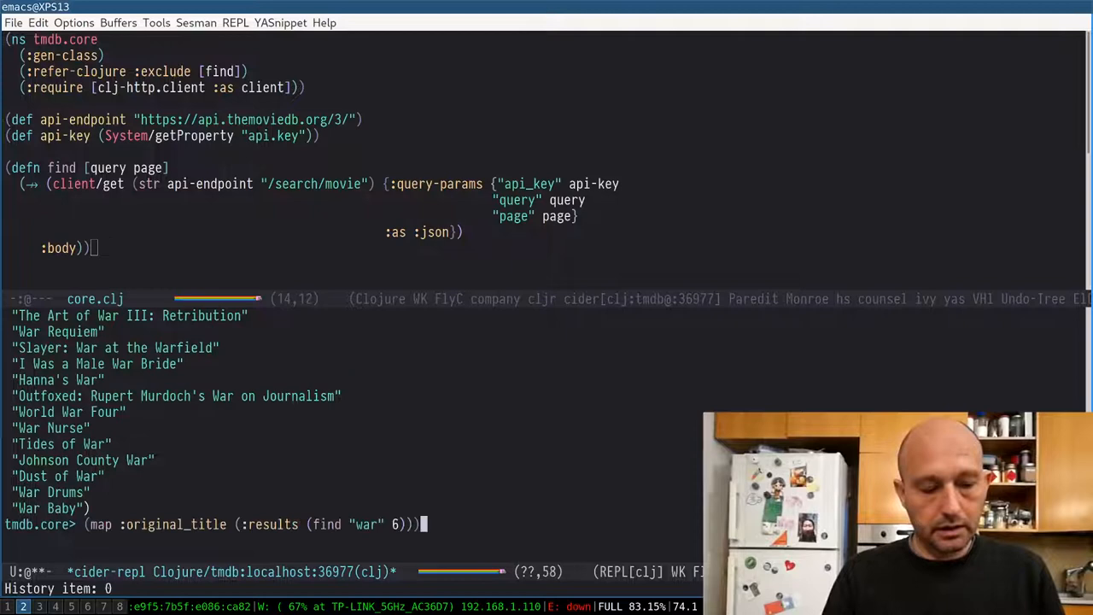
pyautogui.write('7')
pyautogui.press('Return')
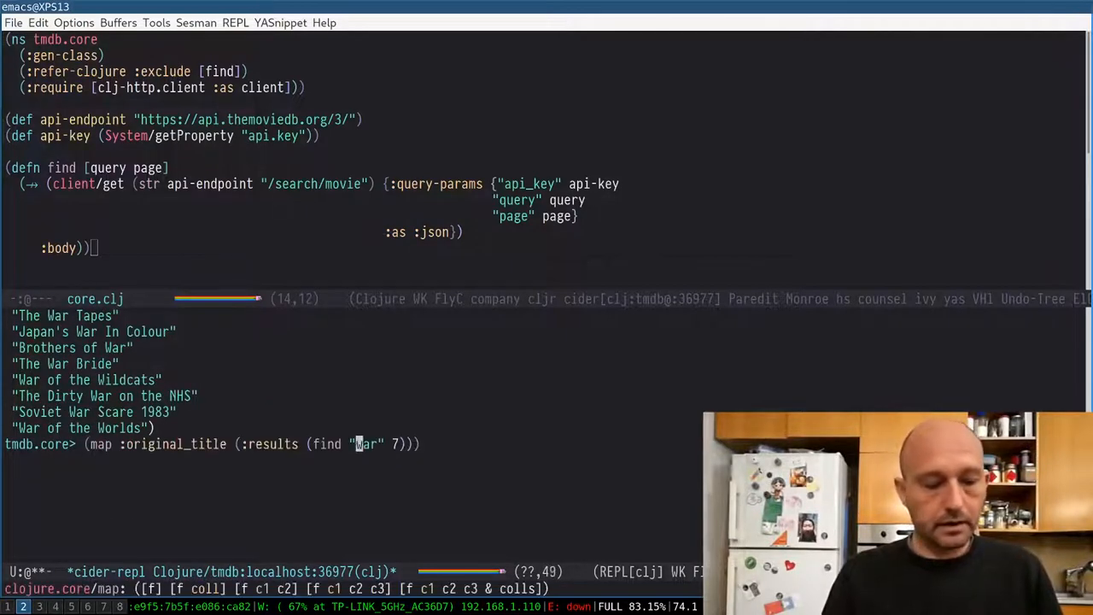
pyautogui.write('p')
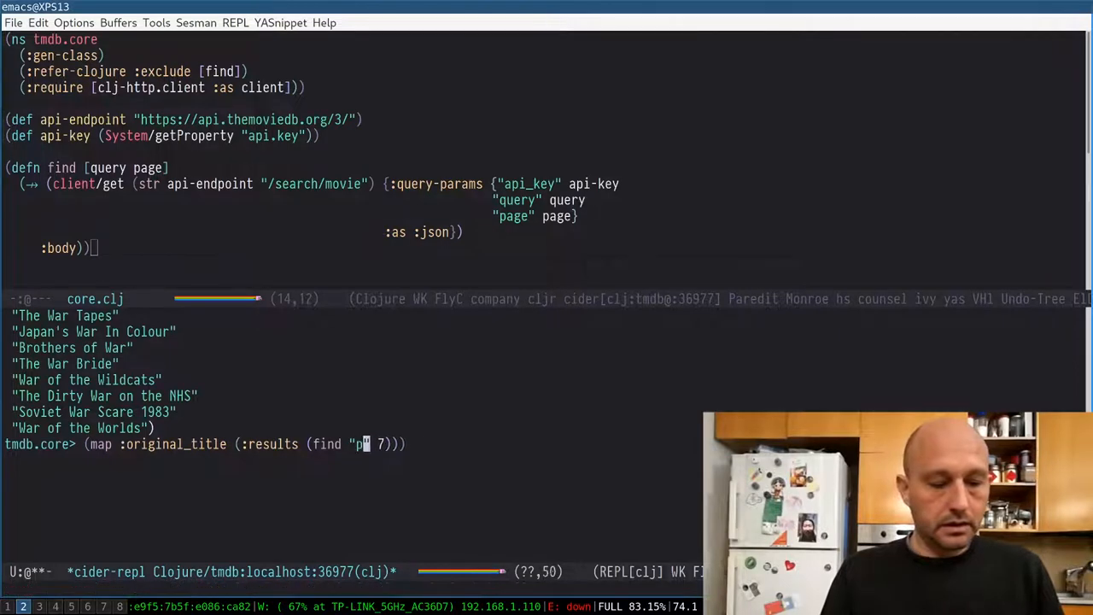
pyautogui.press('Return')
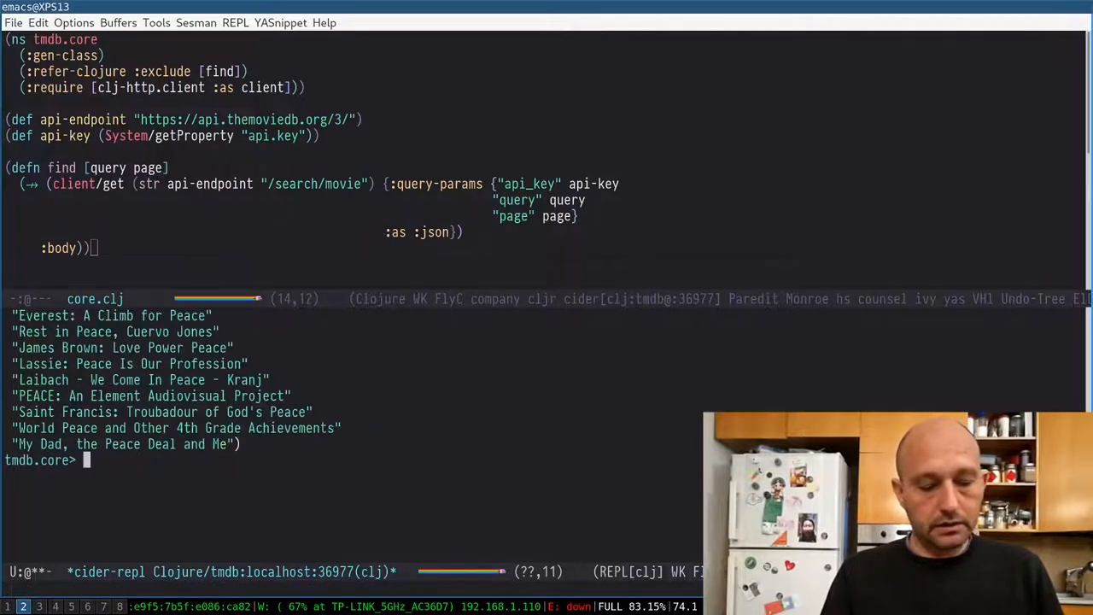
pyautogui.write('(map :original_title (:results (find "peace" 7)))')
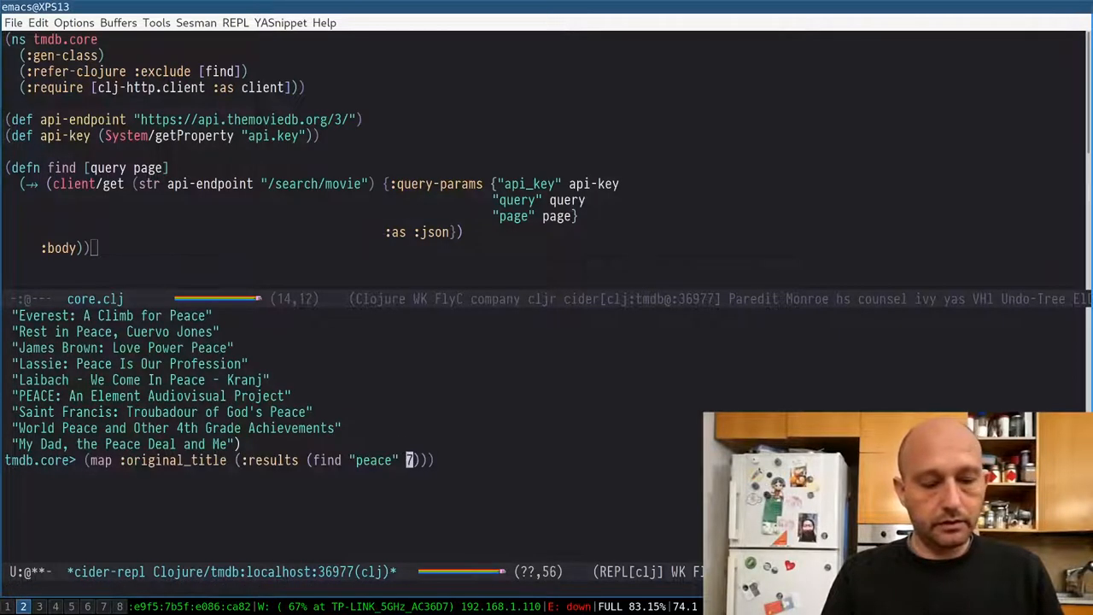
pyautogui.write('8')
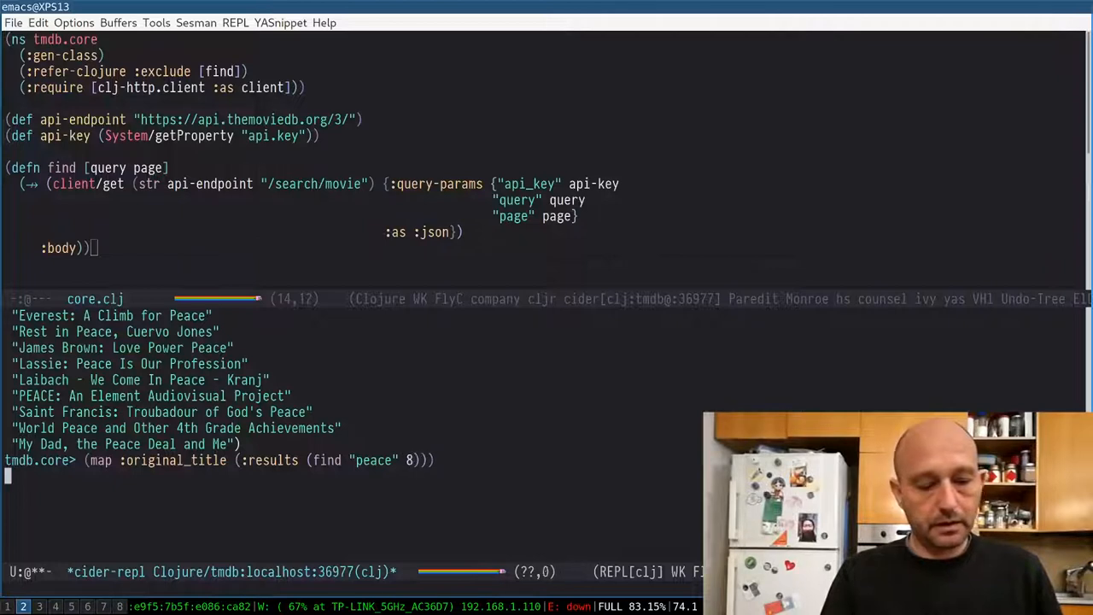
pyautogui.press('Return')
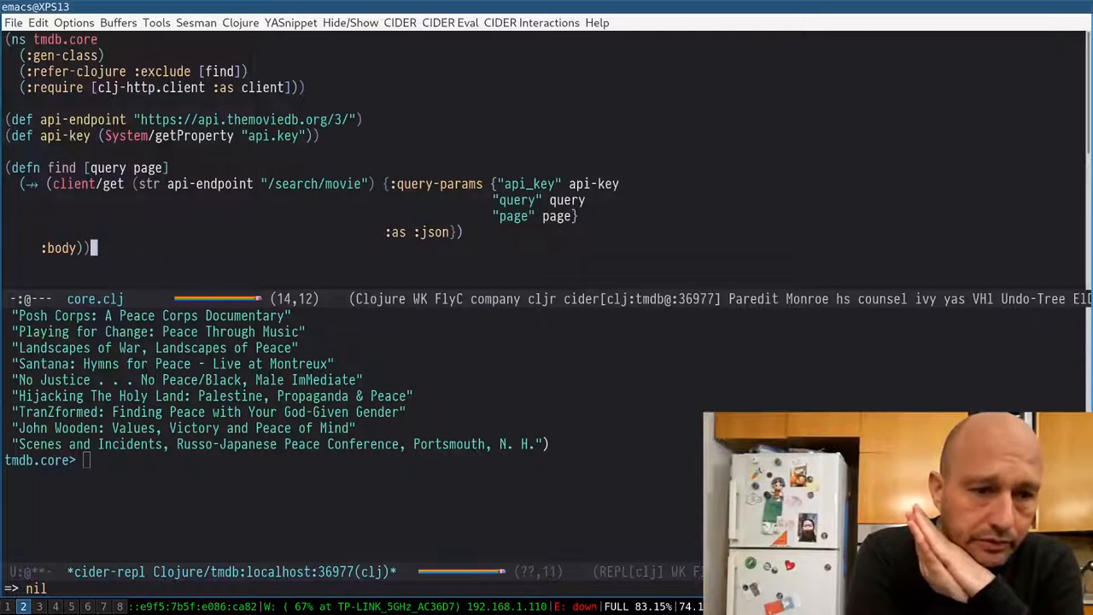
# - Define find-rec with query and total-pages parameters and a helper taking page and results
pyautogui.write('(defn find-rec')
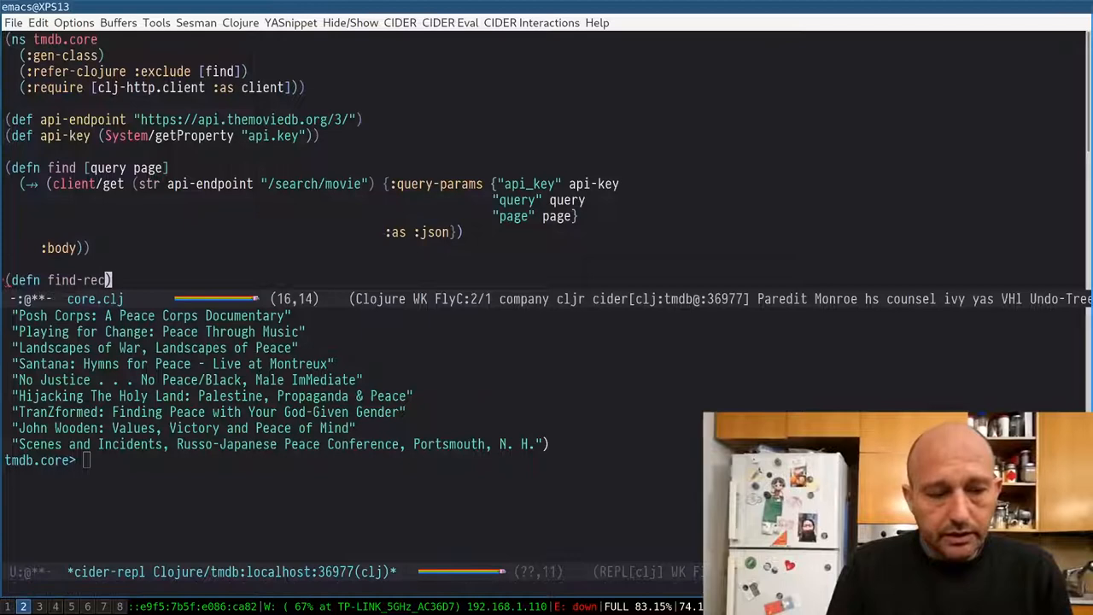
pyautogui.write('[')
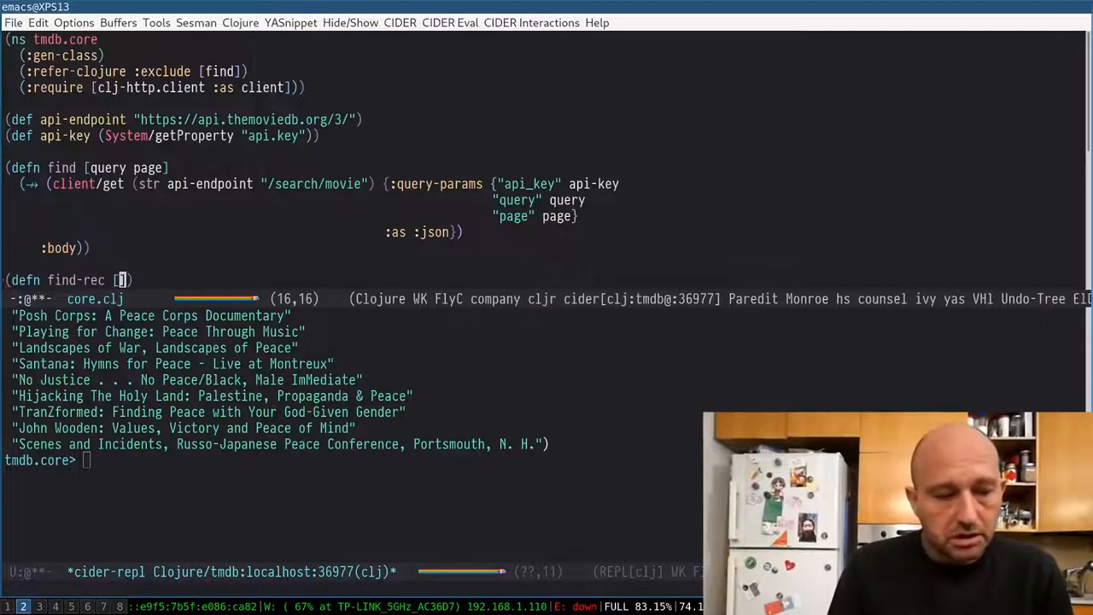
pyautogui.write('ue')
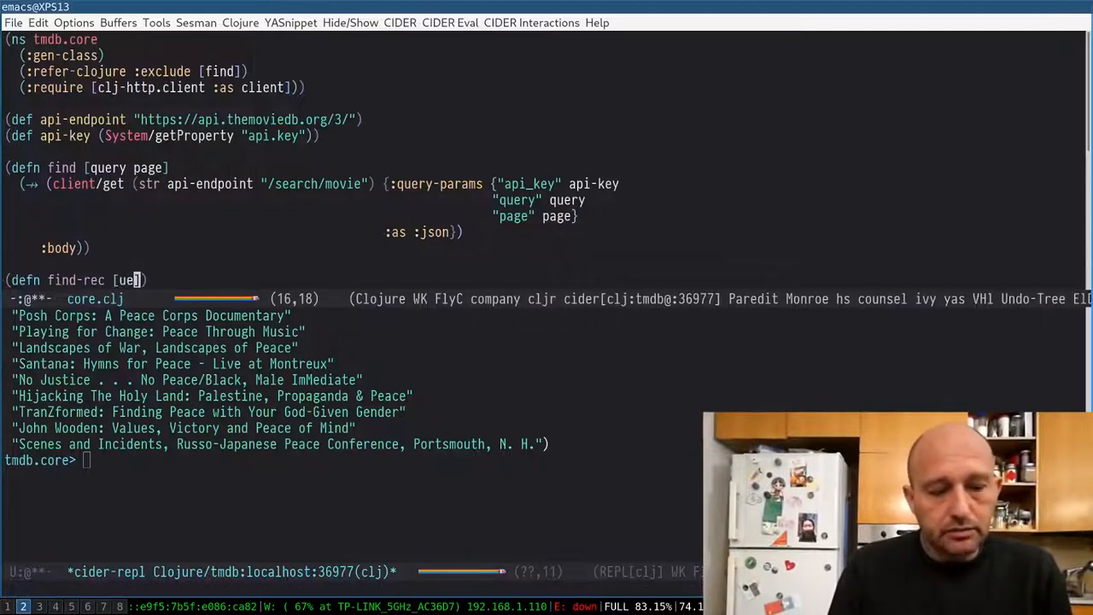
pyautogui.write('q')
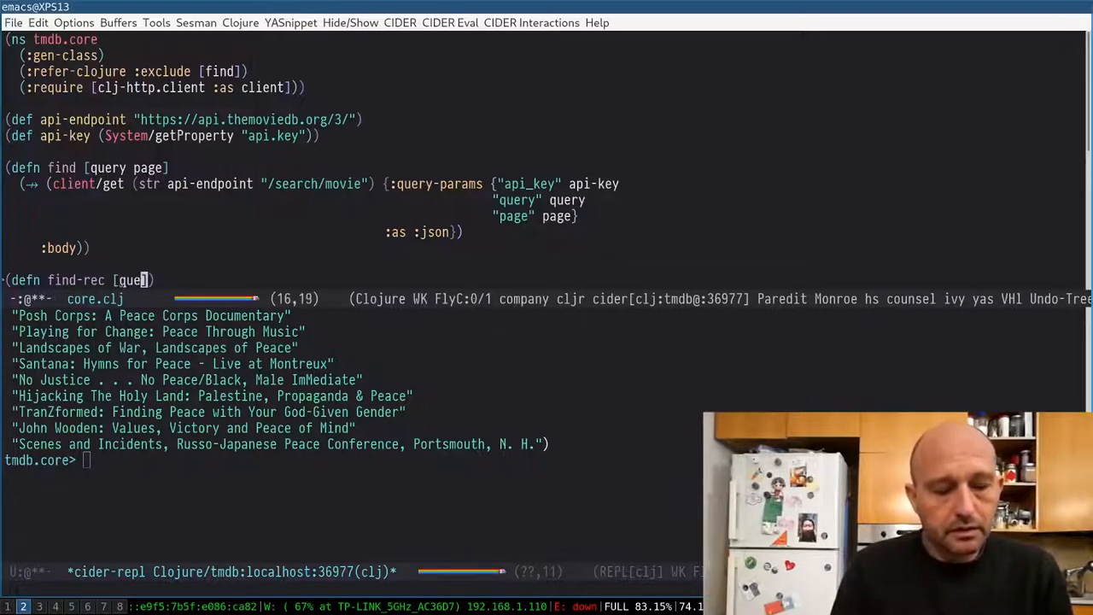
pyautogui.write('to')
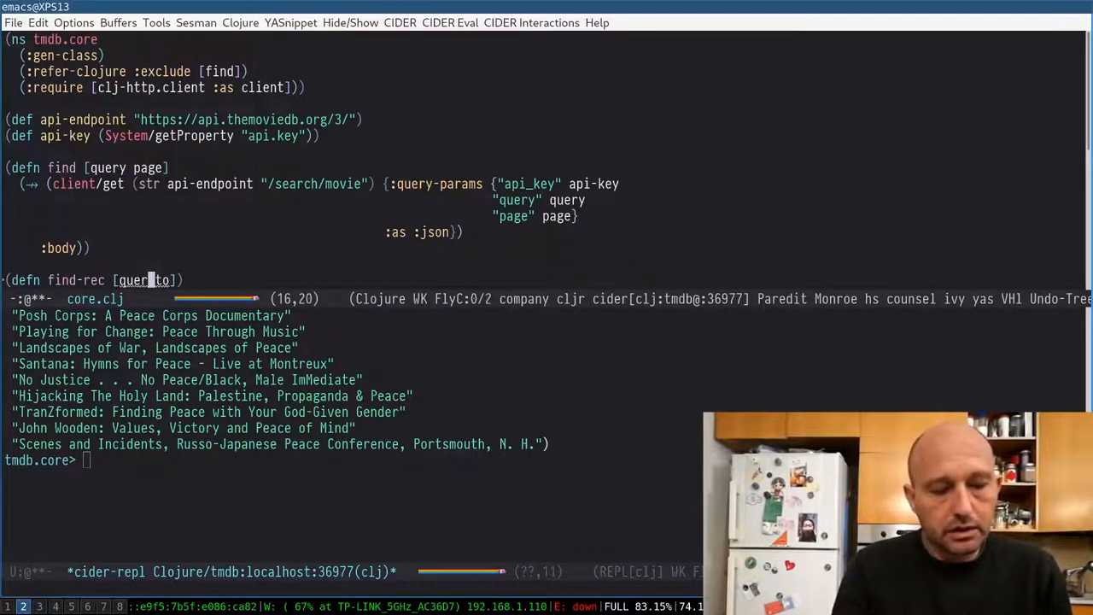
pyautogui.write('total')
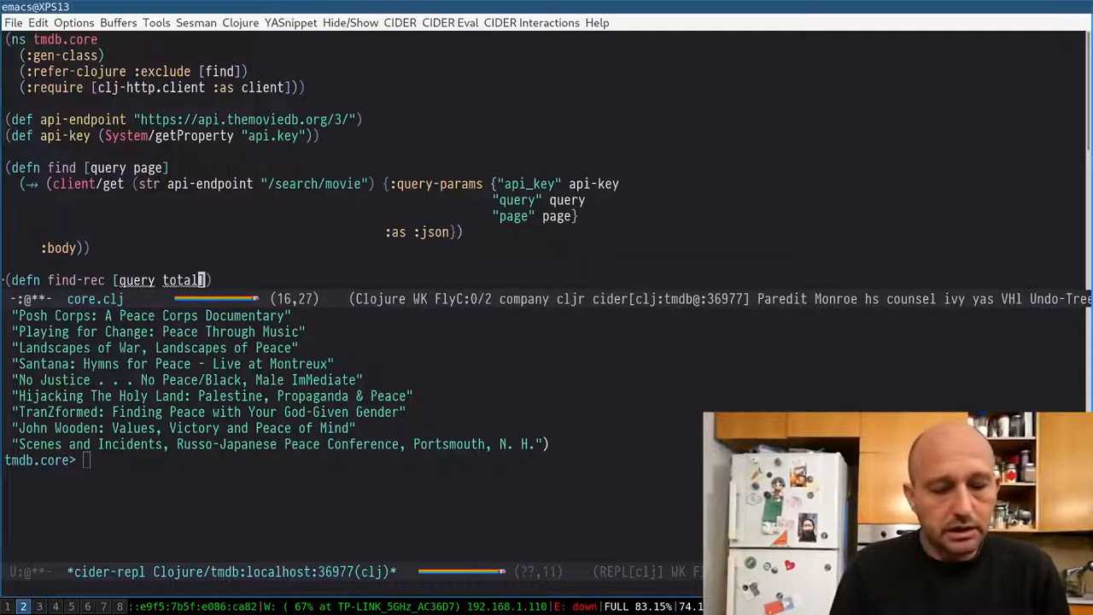
pyautogui.write('-pages')
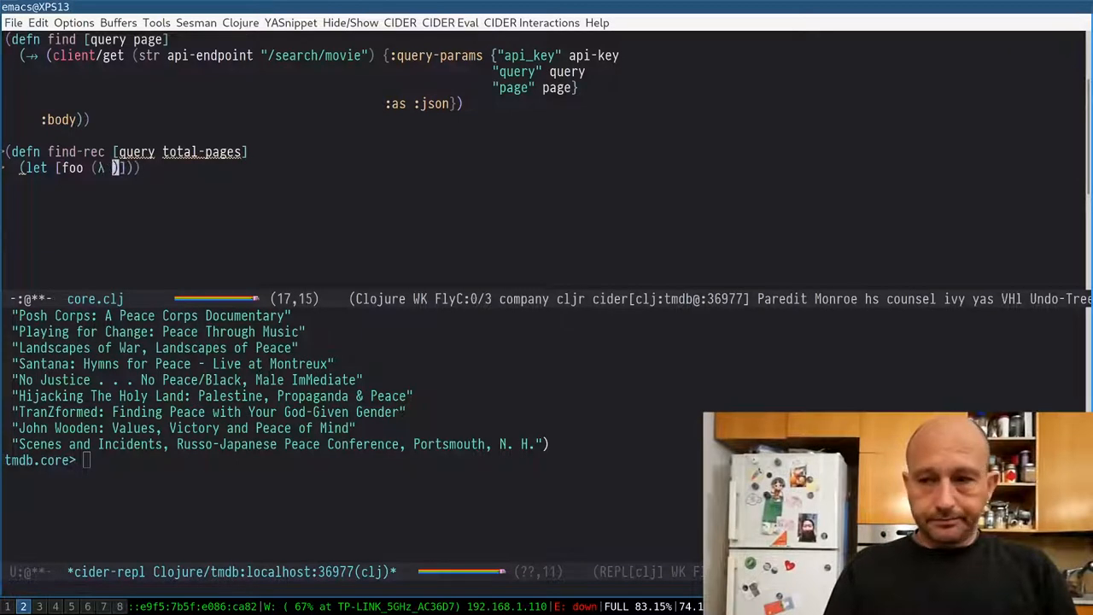
pyautogui.write('page')
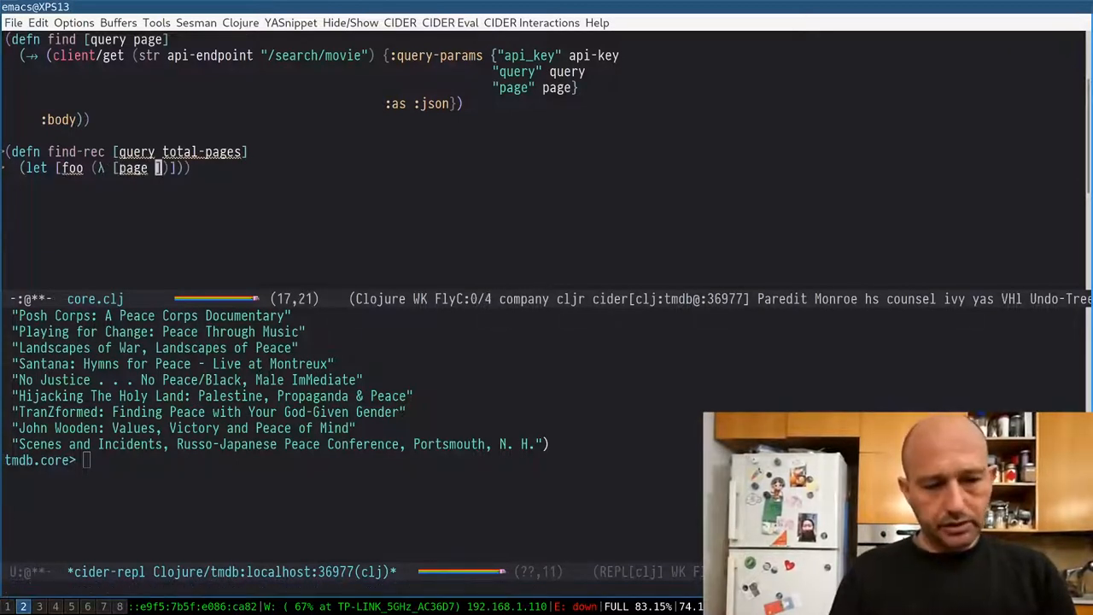
pyautogui.write('ru')
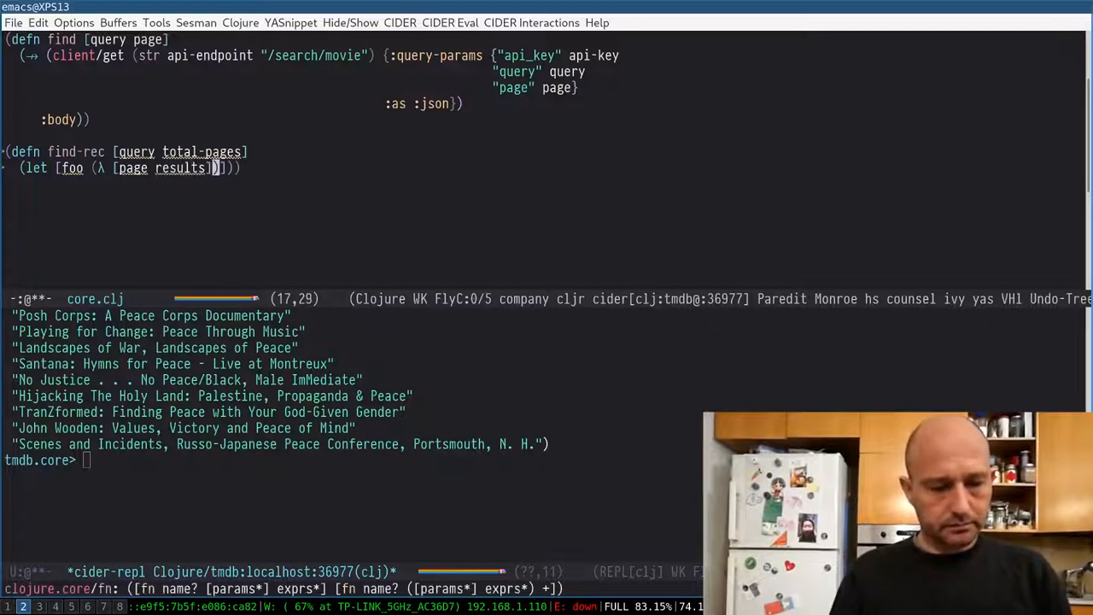
pyautogui.press('Return')
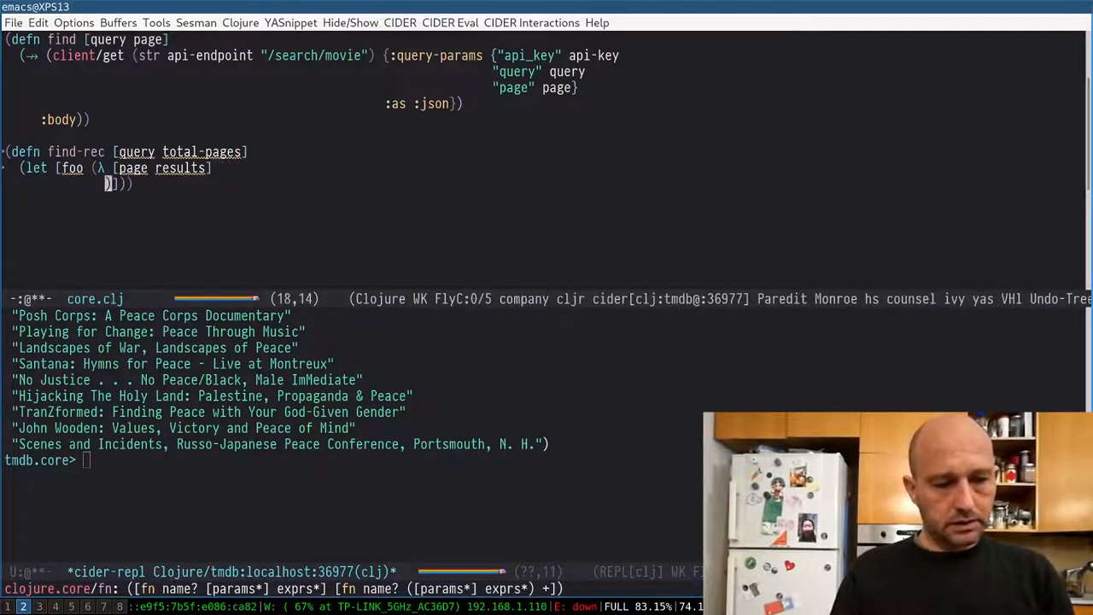
# - Make foo return results at total-pages, else recurse with inc page and conj'd find results
pyautogui.write('(if')
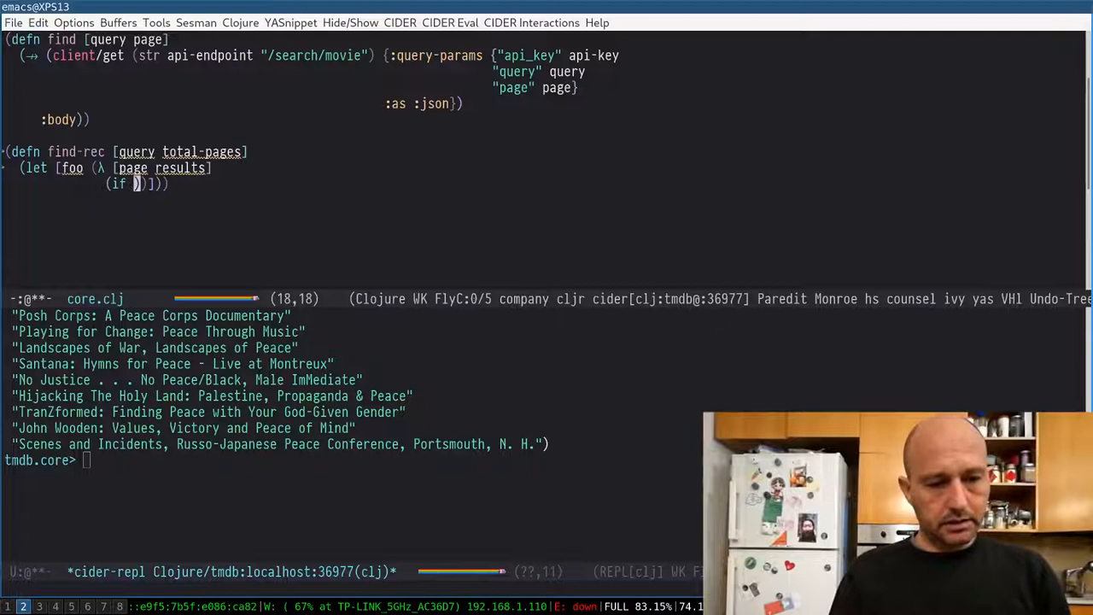
pyautogui.write('page')
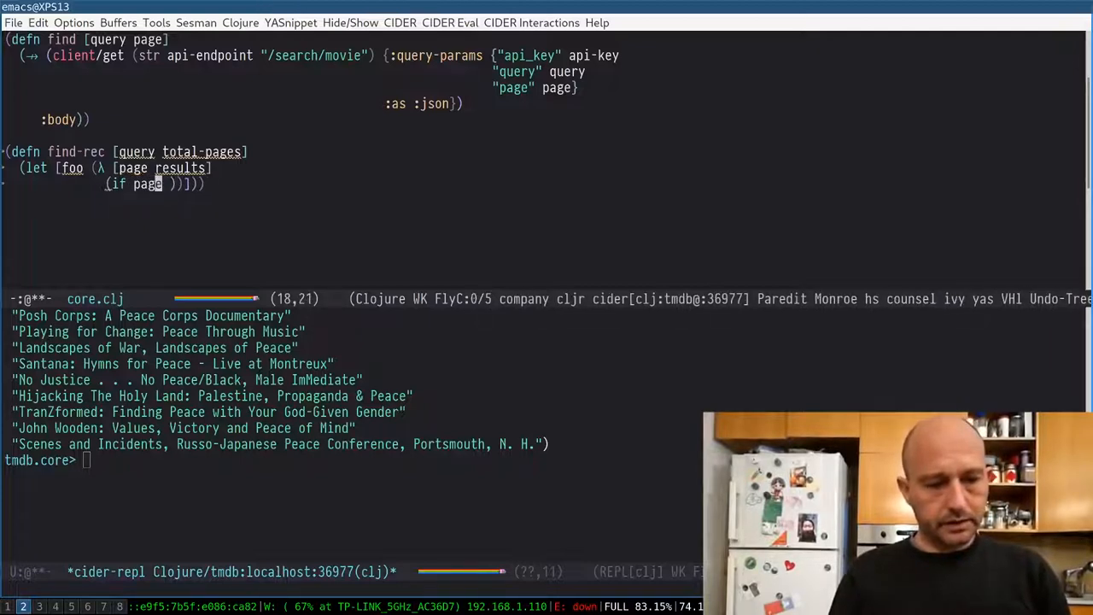
pyautogui.write('(=')
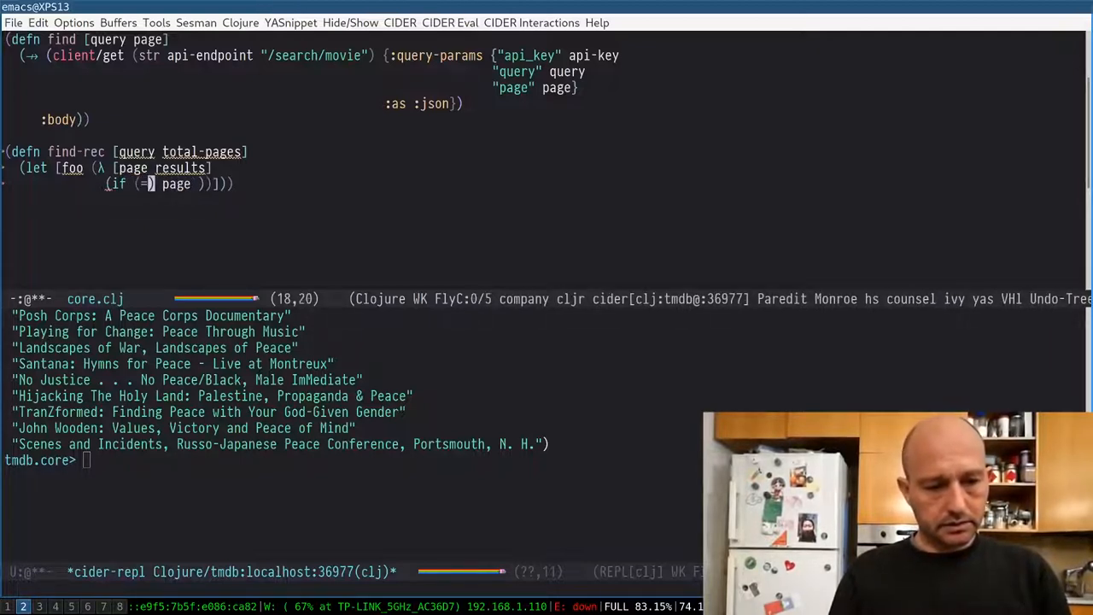
pyautogui.write('page')
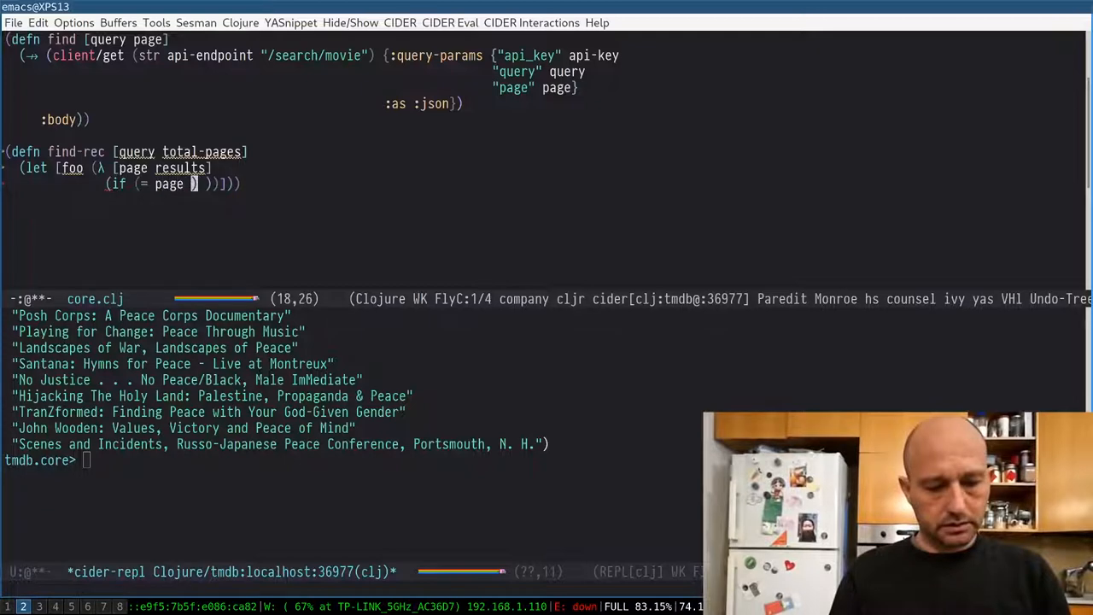
pyautogui.write('total-pag')
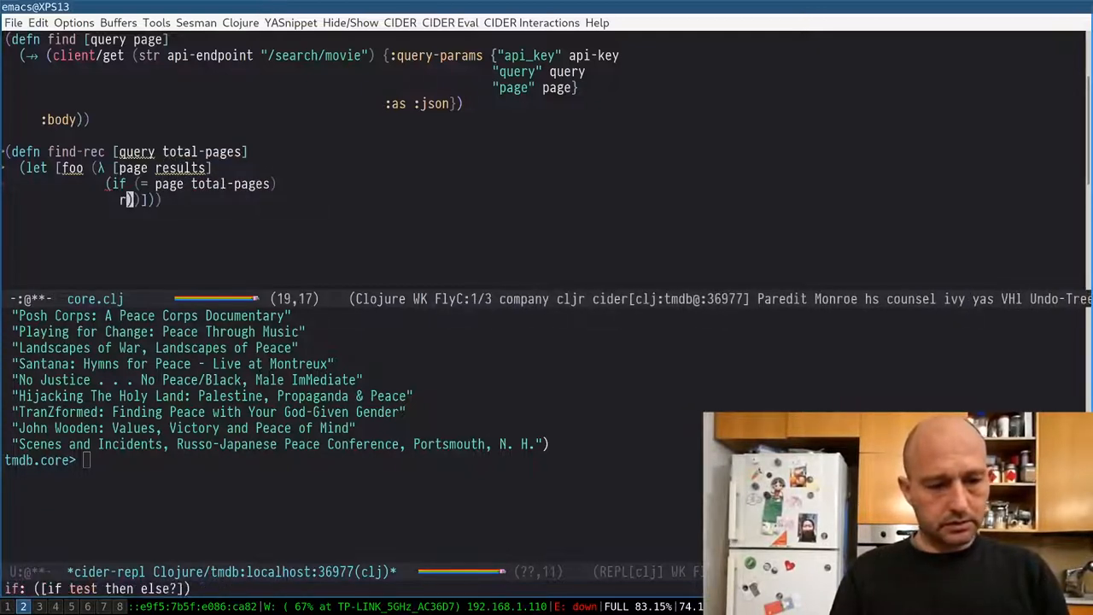
pyautogui.write('esults')
pyautogui.write('(')
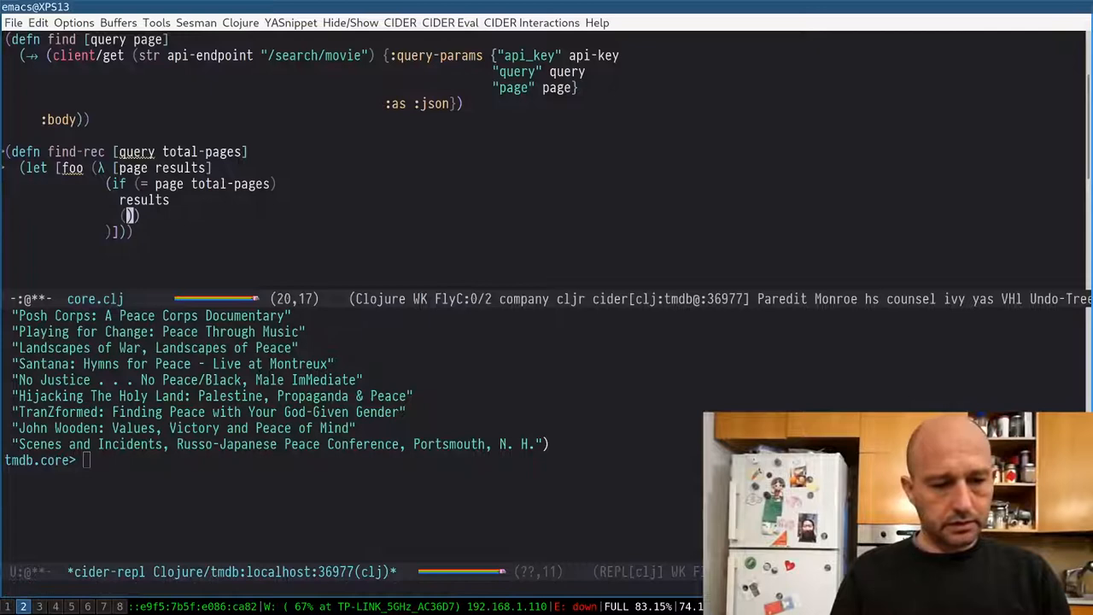
pyautogui.write('foo')
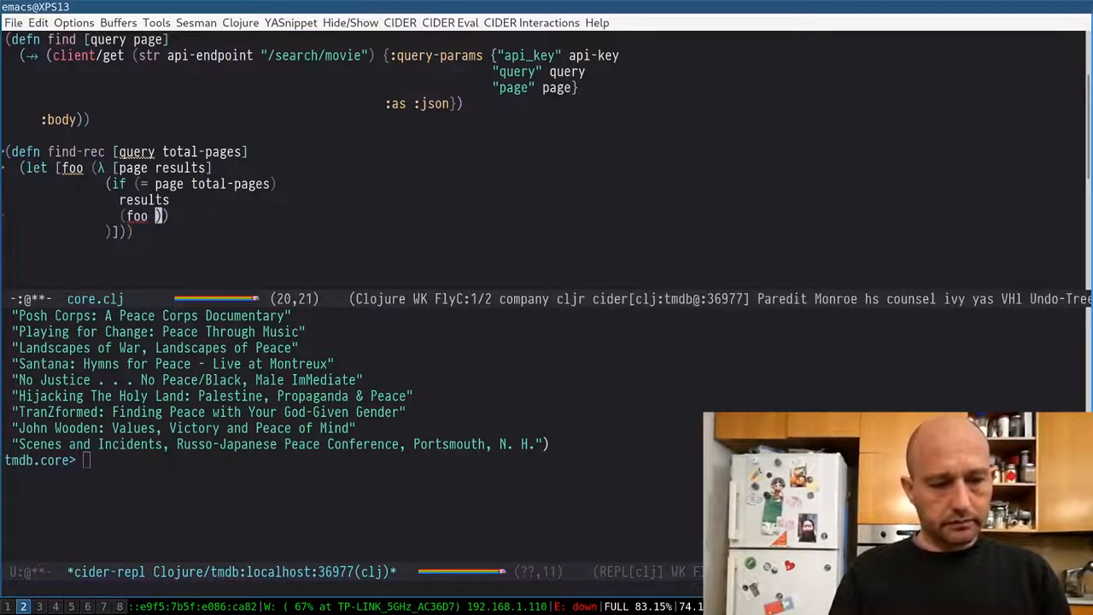
pyautogui.write('inc')
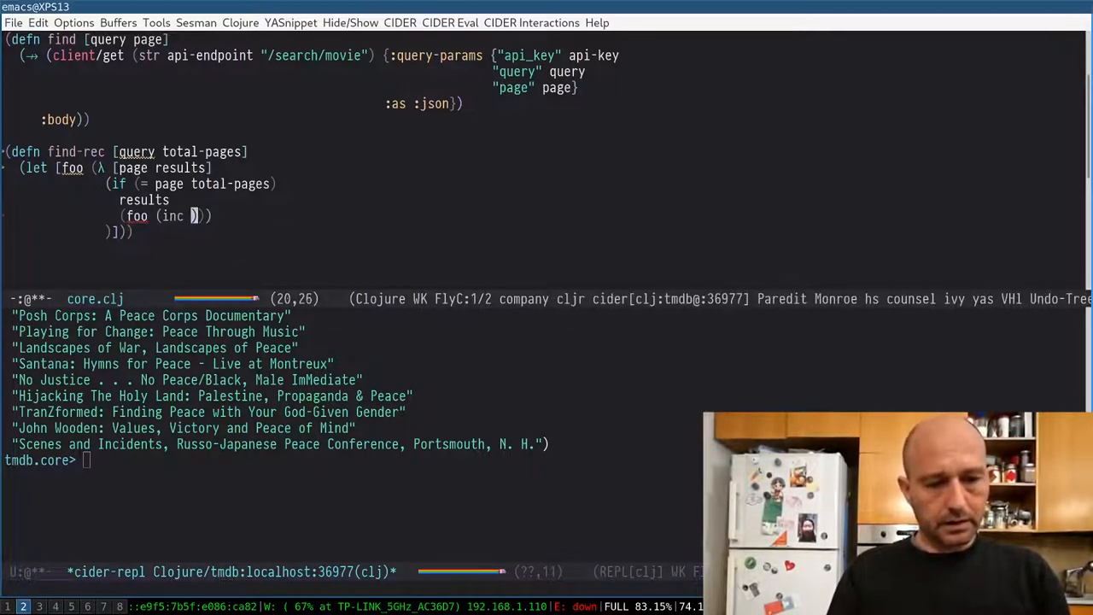
pyautogui.write('page) (conj')
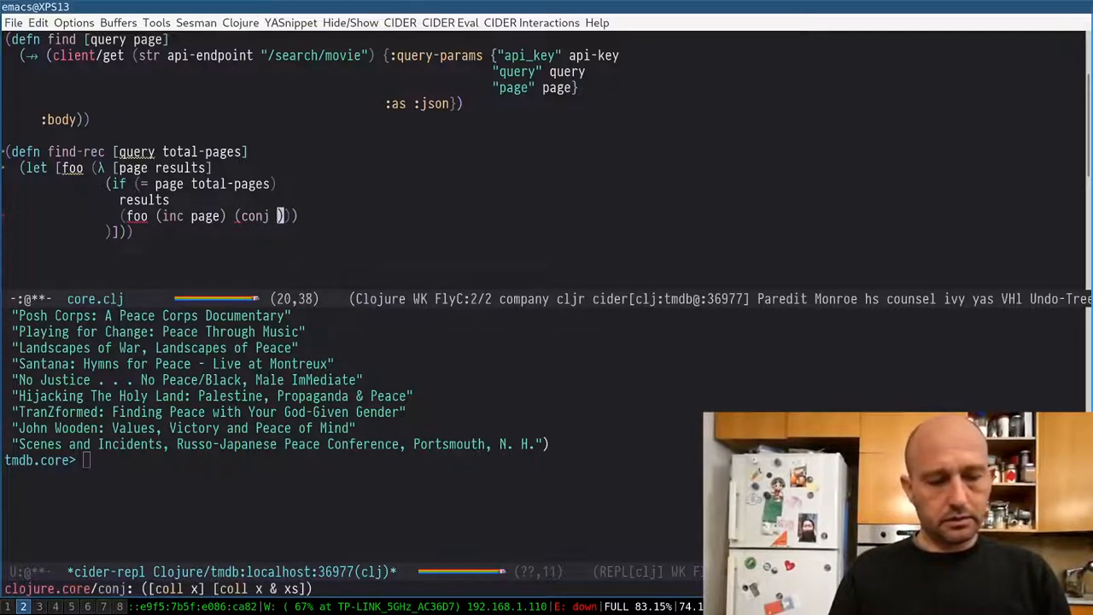
pyautogui.write('results (')
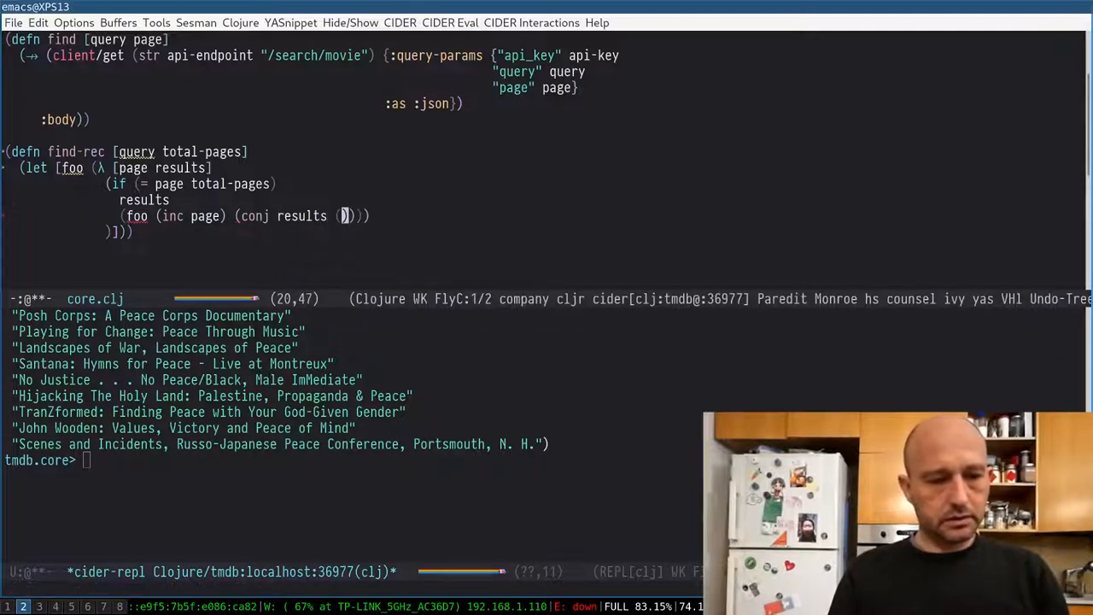
pyautogui.write('find')
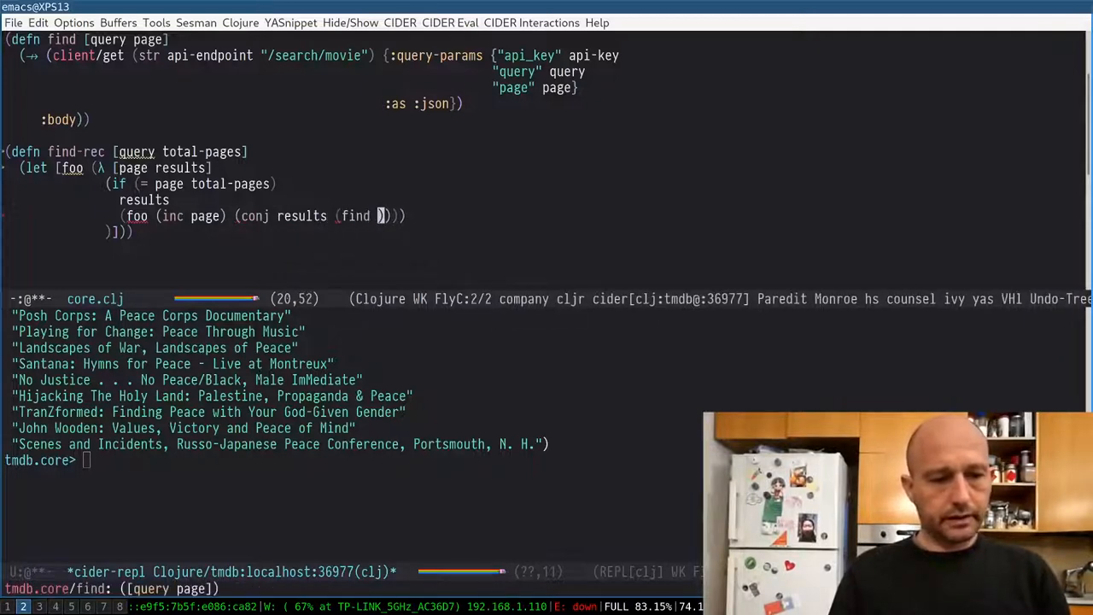
pyautogui.write('query')
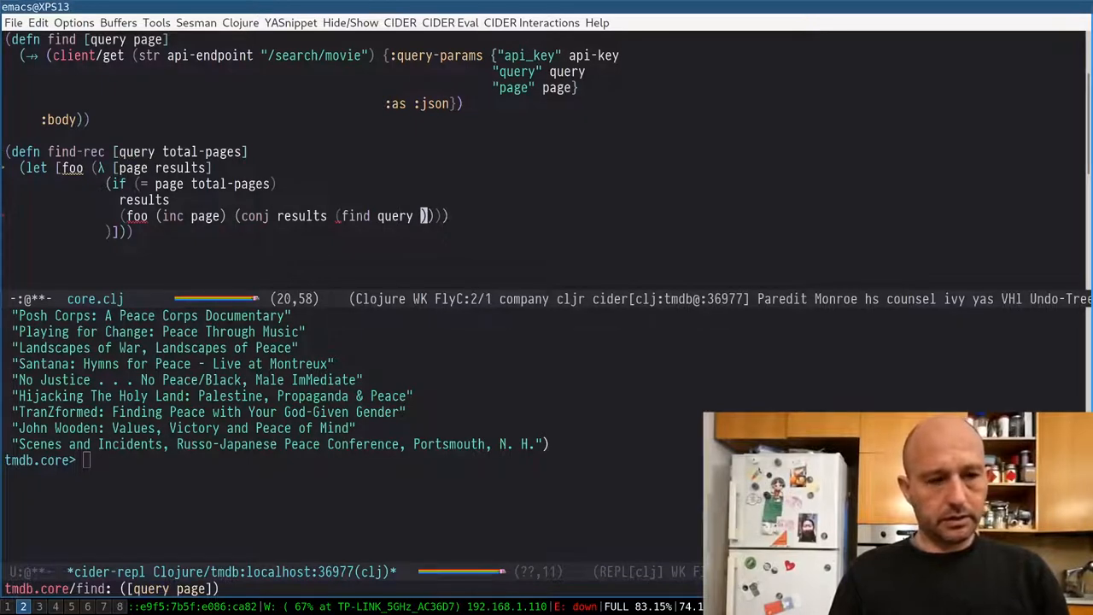
pyautogui.write('page')
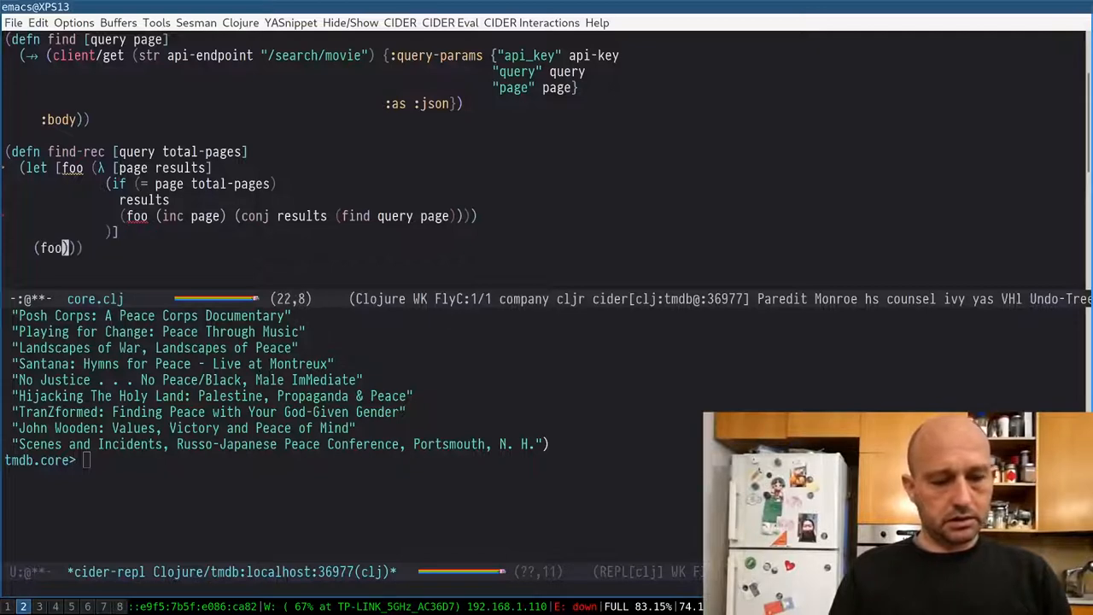
pyautogui.press('up')
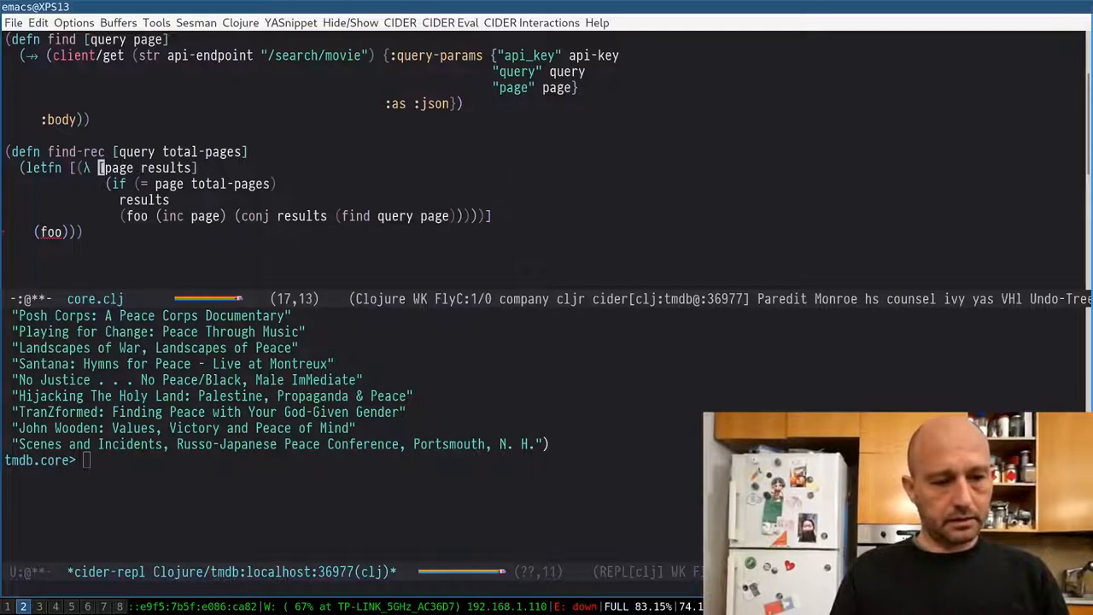
# - Call foo with 1 and 5, then load find-rec, which raises a letfn syntax error
pyautogui.write('ff')
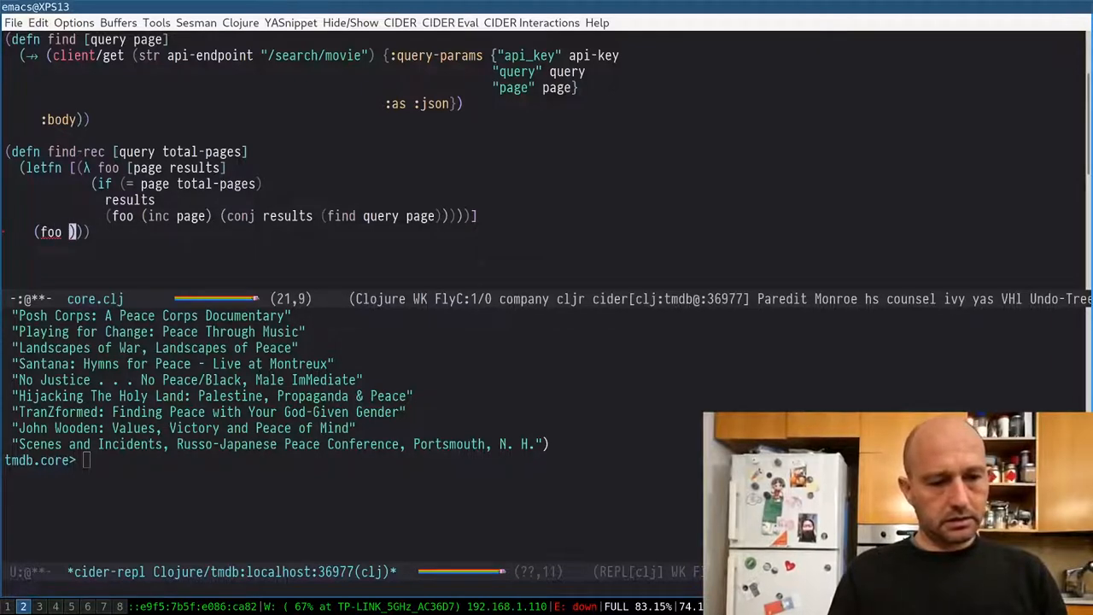
pyautogui.write('1')
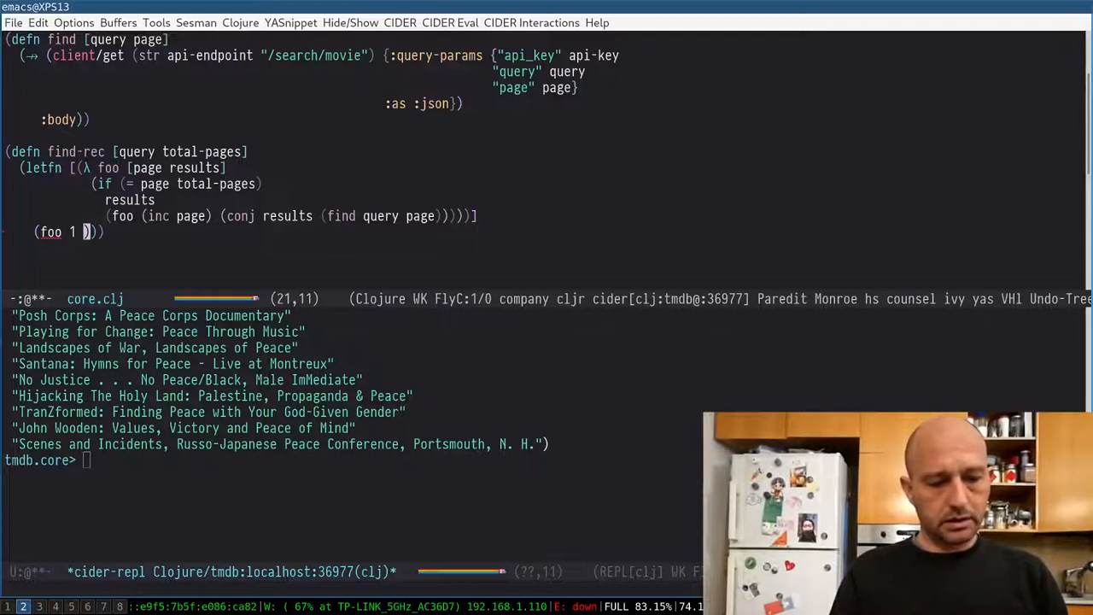
pyautogui.write('5)')
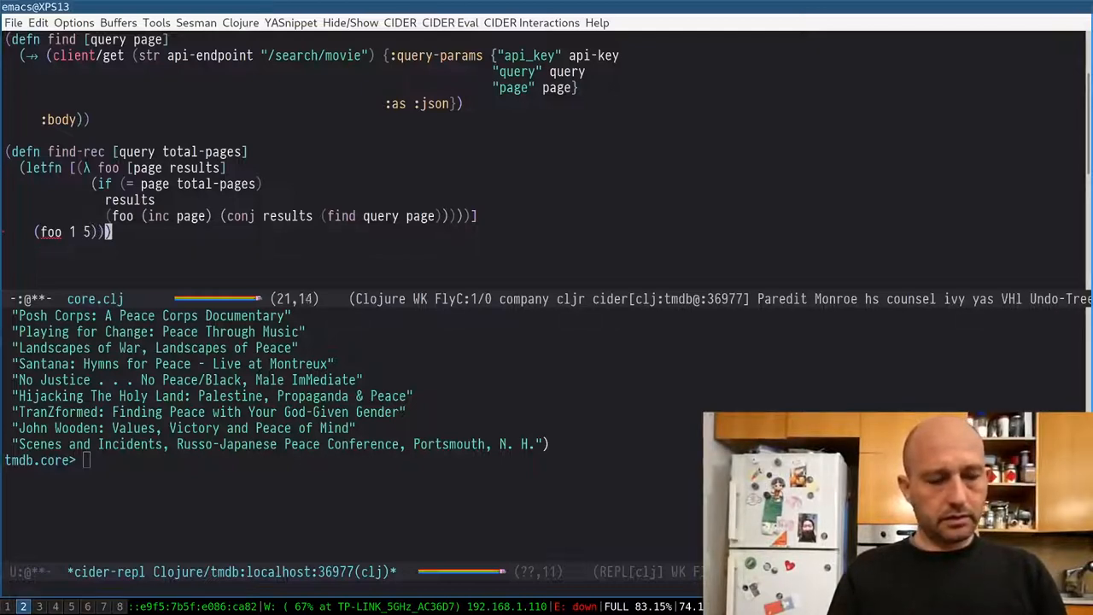
pyautogui.press('Right')
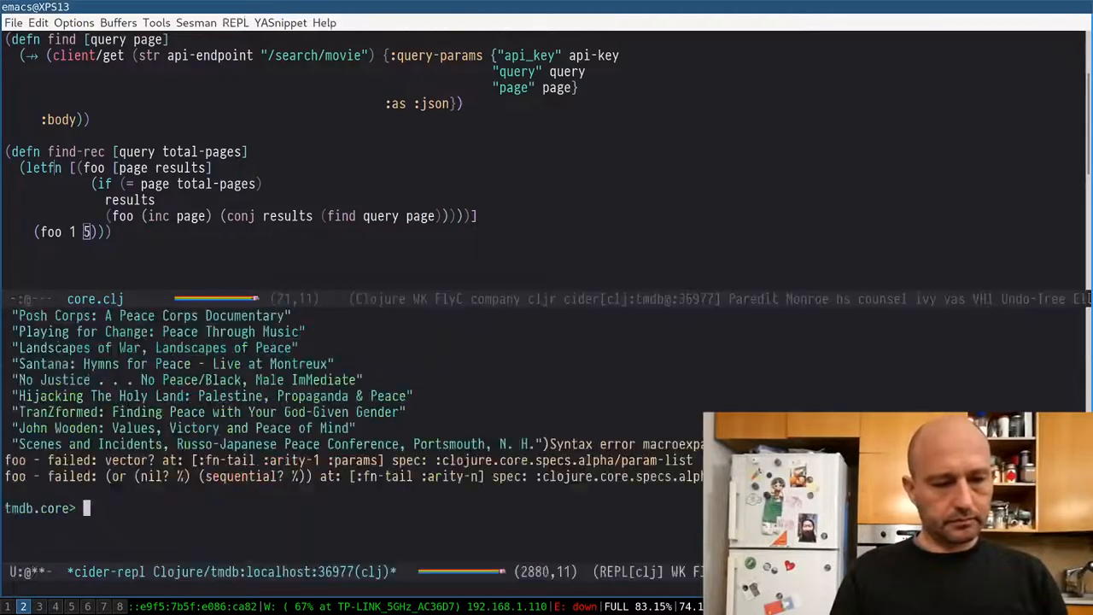
# - Start foo at page 1 with an empty vector and run (find "war") in the REPL
pyautogui.press('Return')
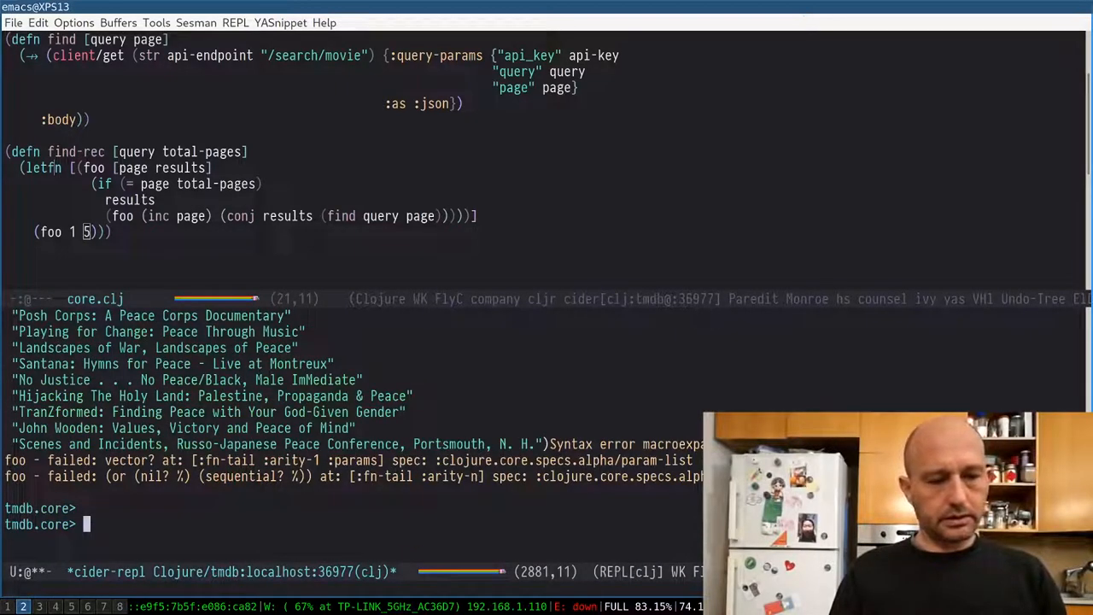
pyautogui.write('(find-rec')
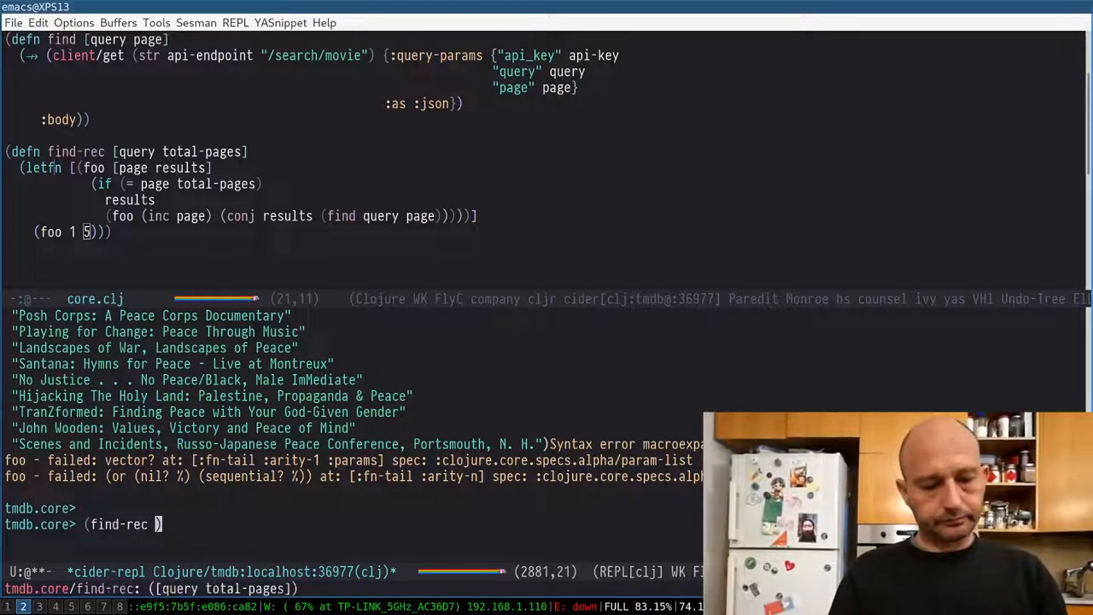
pyautogui.write('"w')
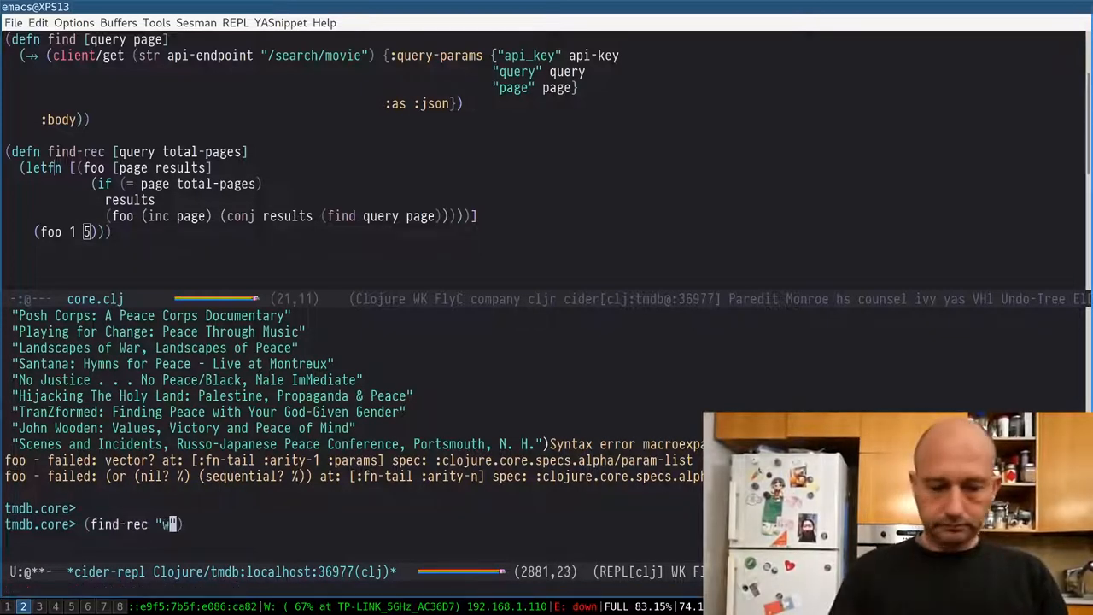
pyautogui.write('ar"')
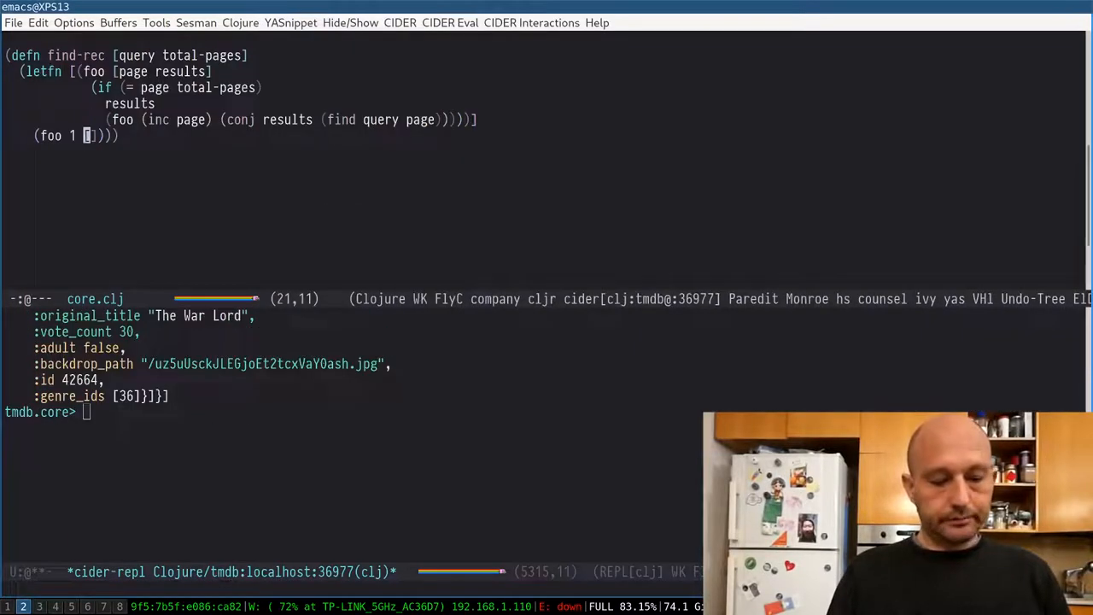
# - Recall the earlier war search in the REPL to edit into (find "war" 5)
pyautogui.press('Return')
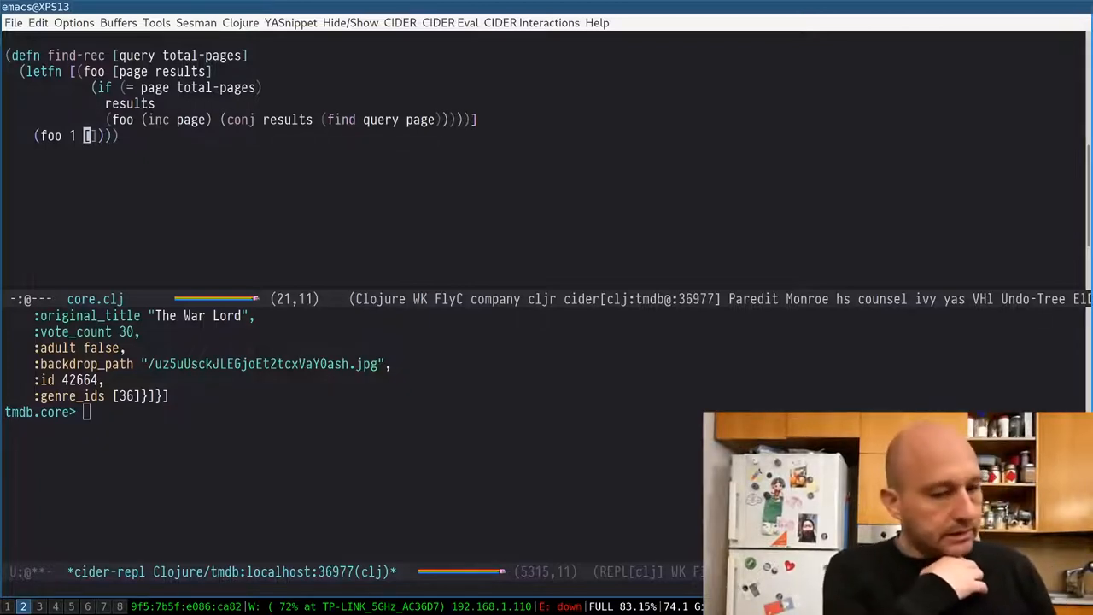
pyautogui.press('C-x o')
pyautogui.write('(find "war" 5')
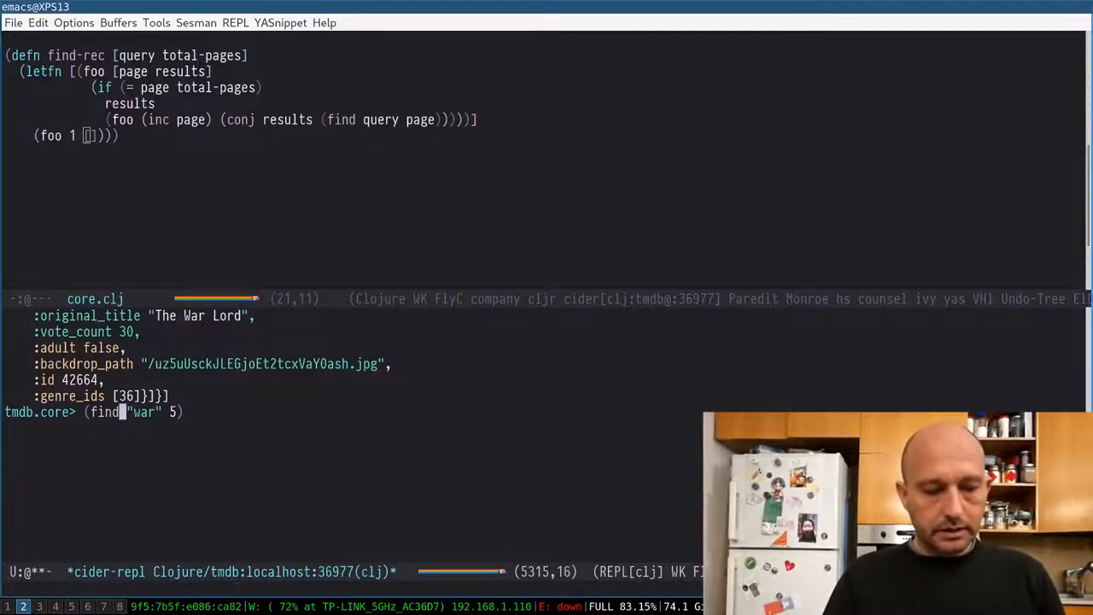
# - Check the war search's keys and total_pages (217), then type (def foo (find-rec "war" 217))
pyautogui.write('1')
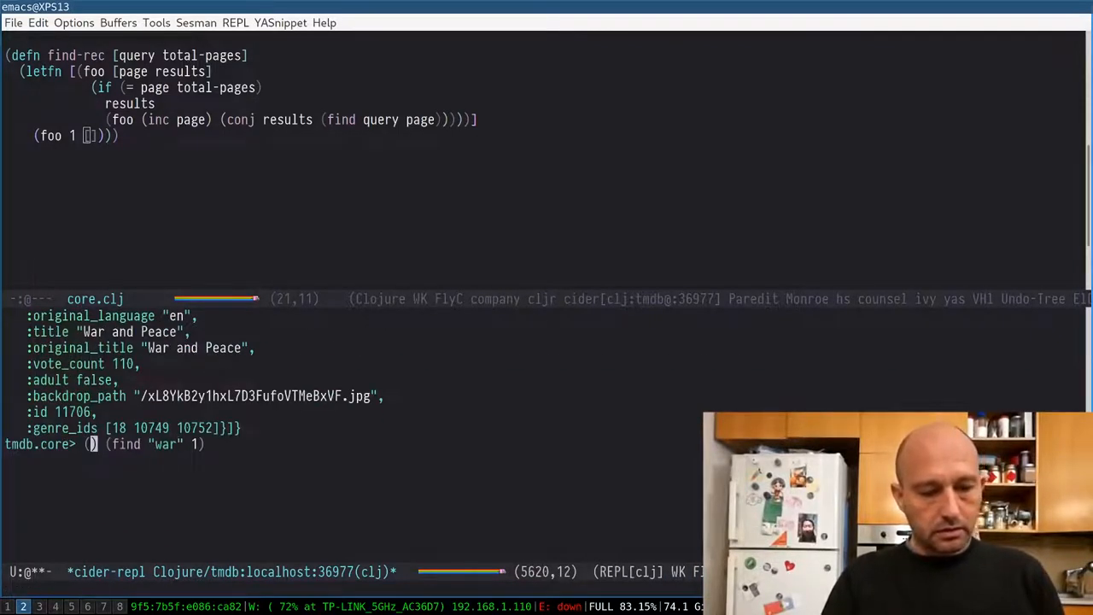
pyautogui.write('keys')
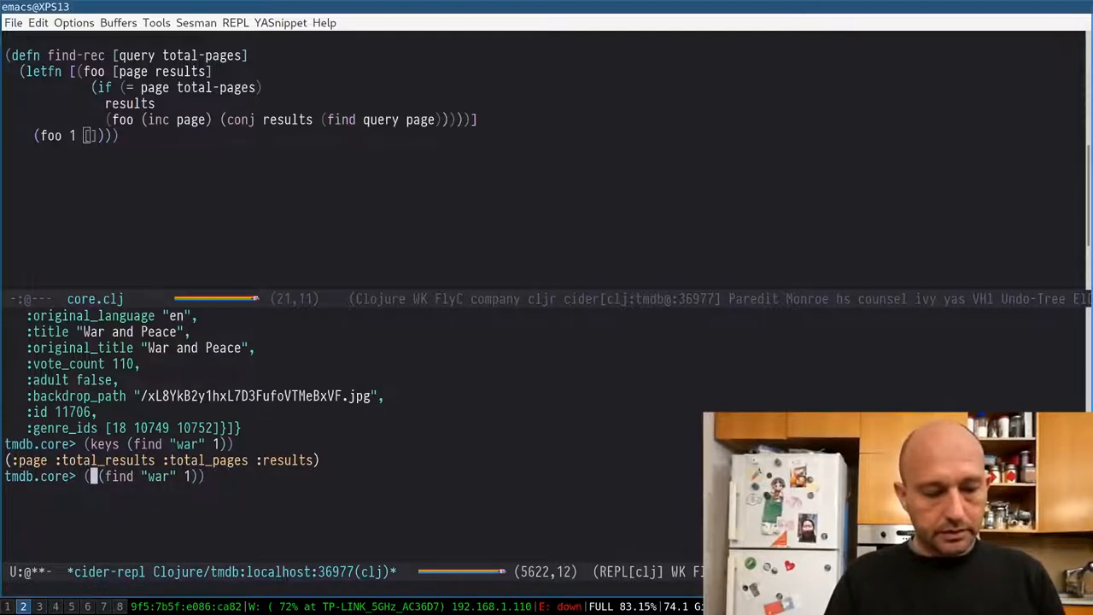
pyautogui.write('total_pages')
pyautogui.write('(find-rec "war" ')
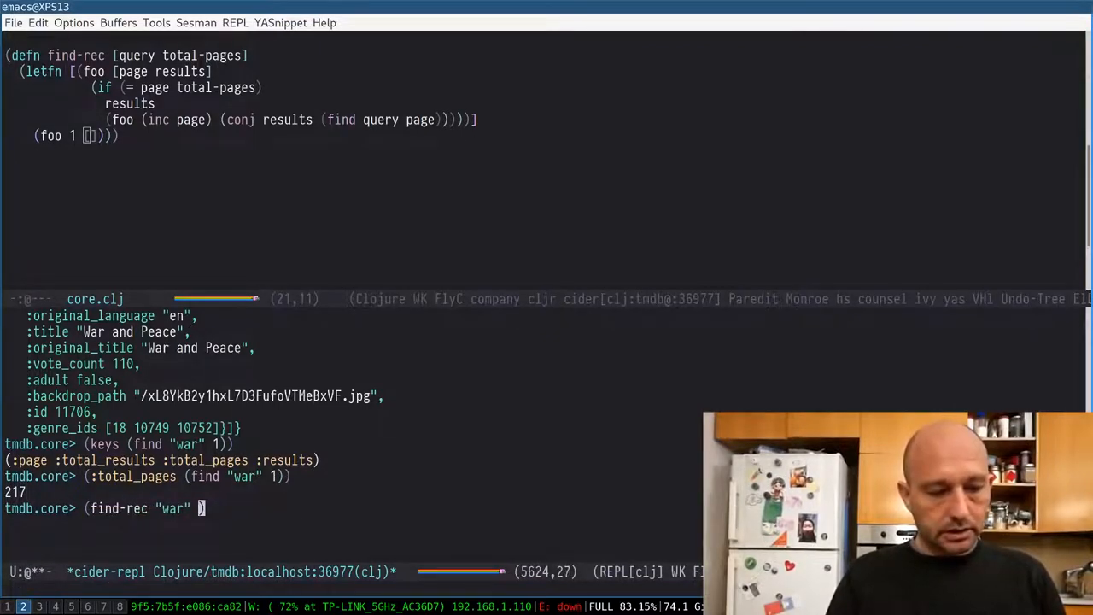
pyautogui.write('217')
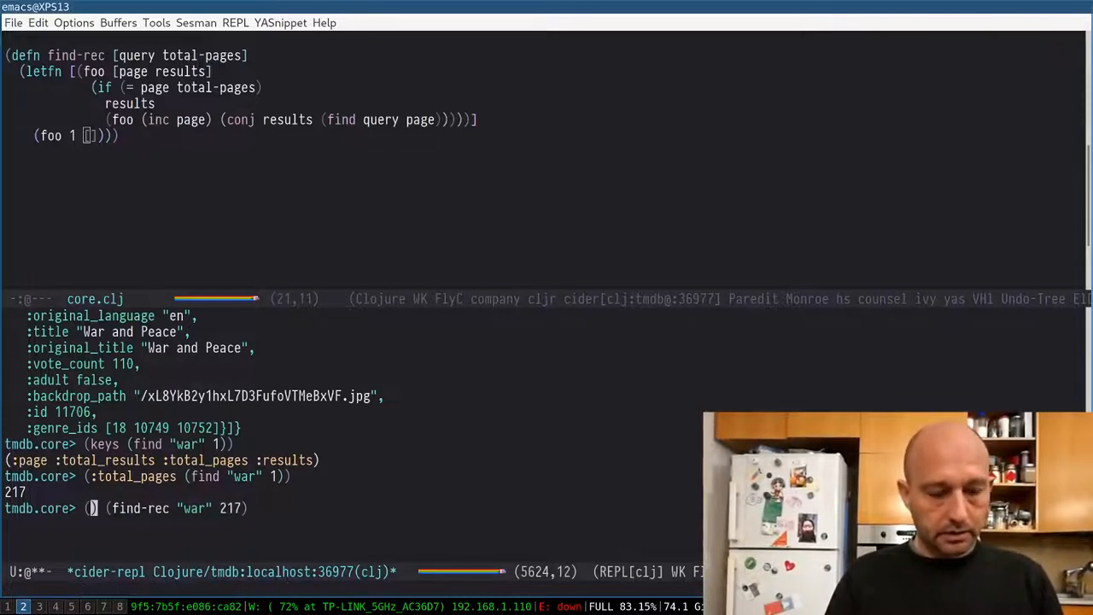
pyautogui.write('def foo')
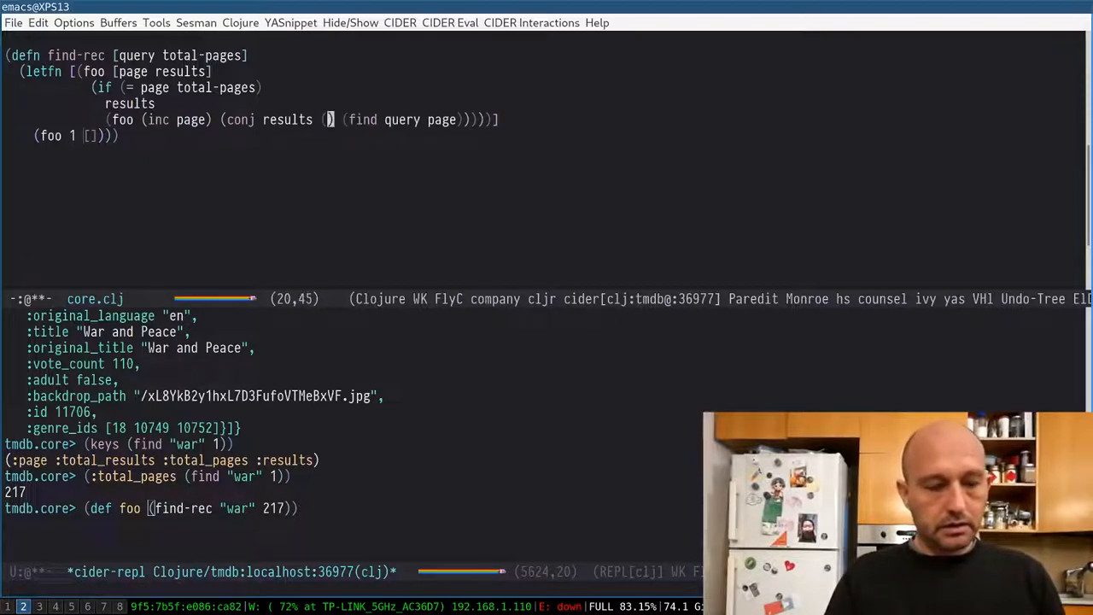
# - Wrap find's output in :results inside find-rec and check peace's total pages (15)
pyautogui.write('::results')
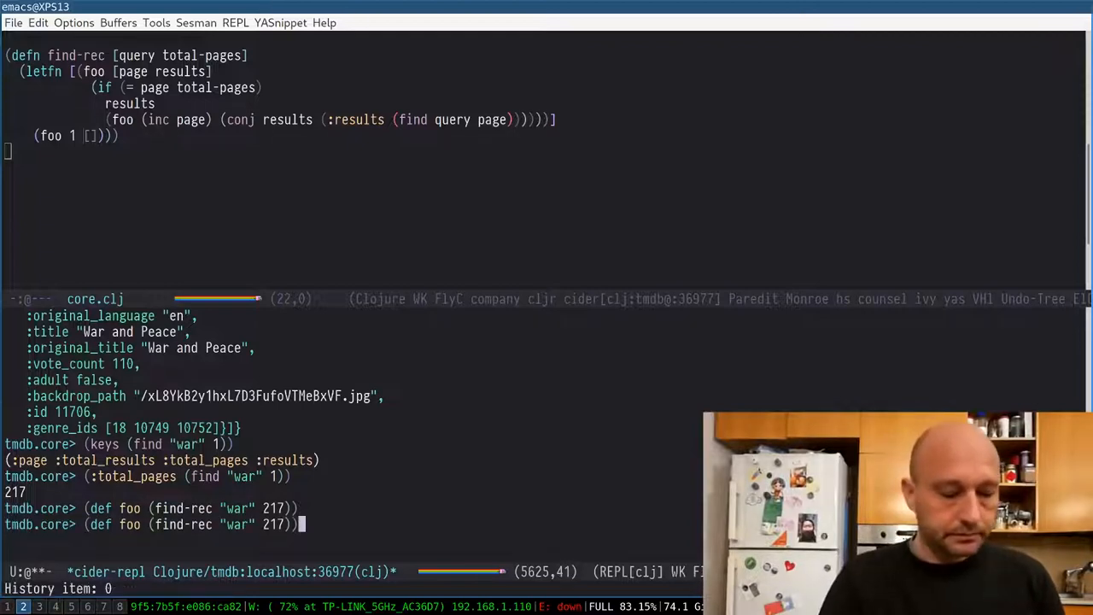
pyautogui.press('Up')
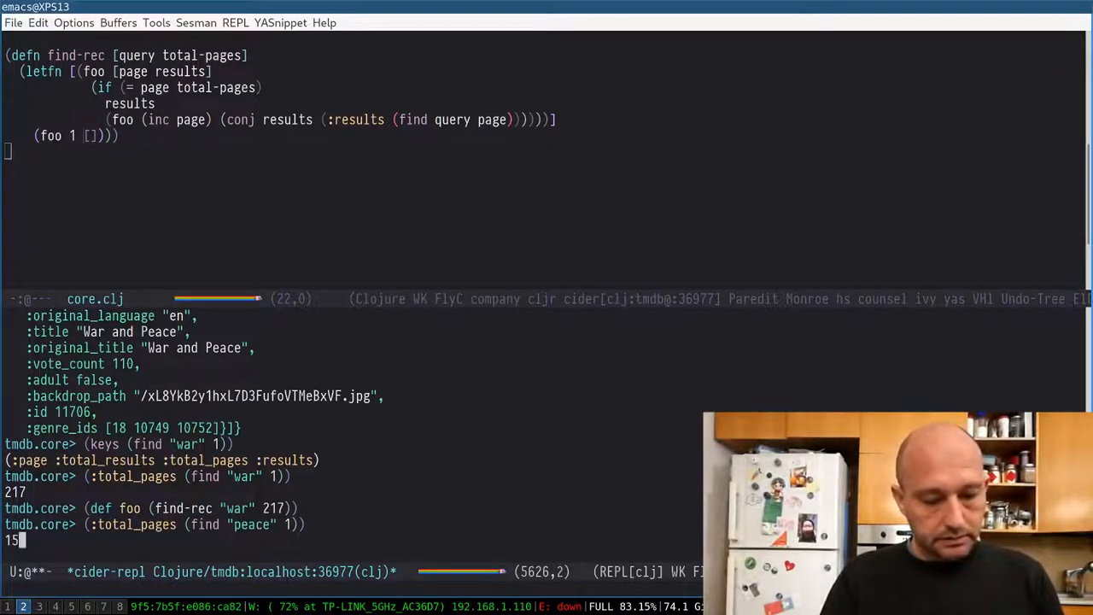
# - Evaluate (def foo (find-rec "peace" 15)) and count foo, getting 14
pyautogui.press('M-p')
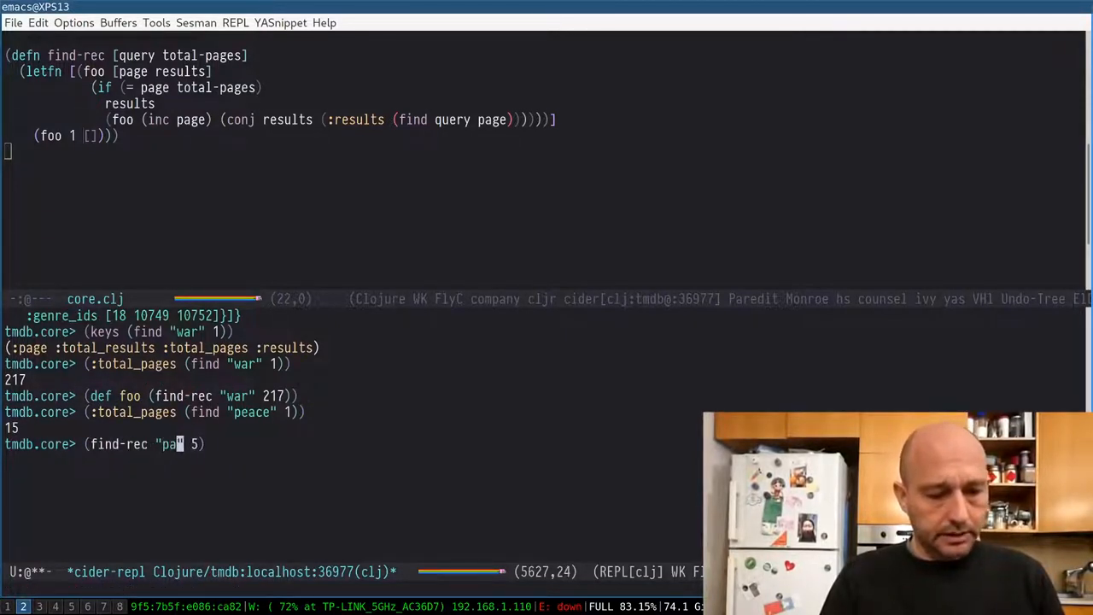
pyautogui.write('eace')
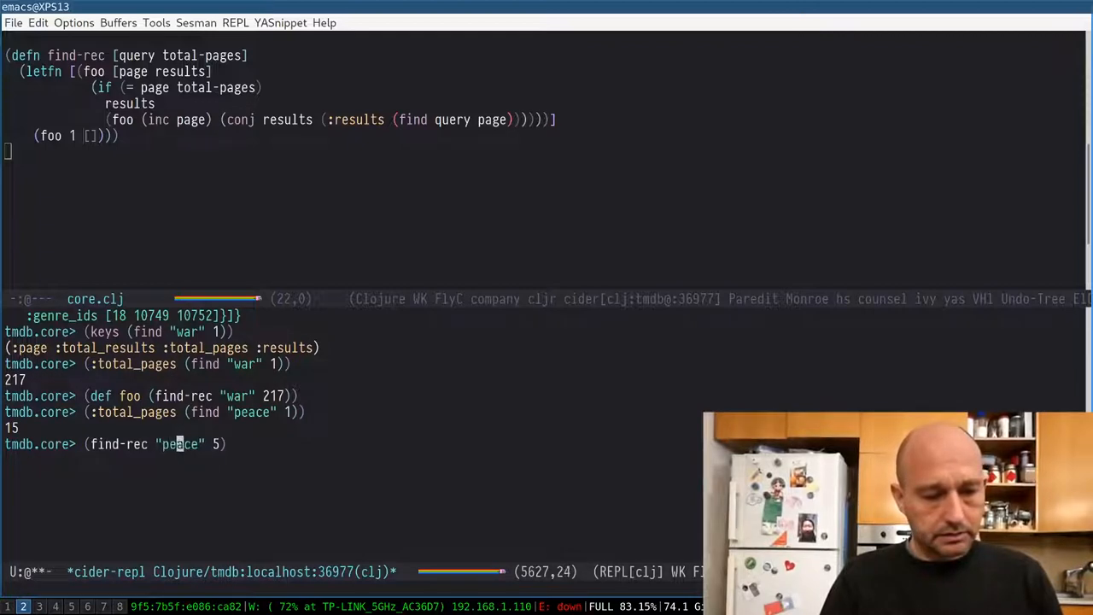
pyautogui.write('1')
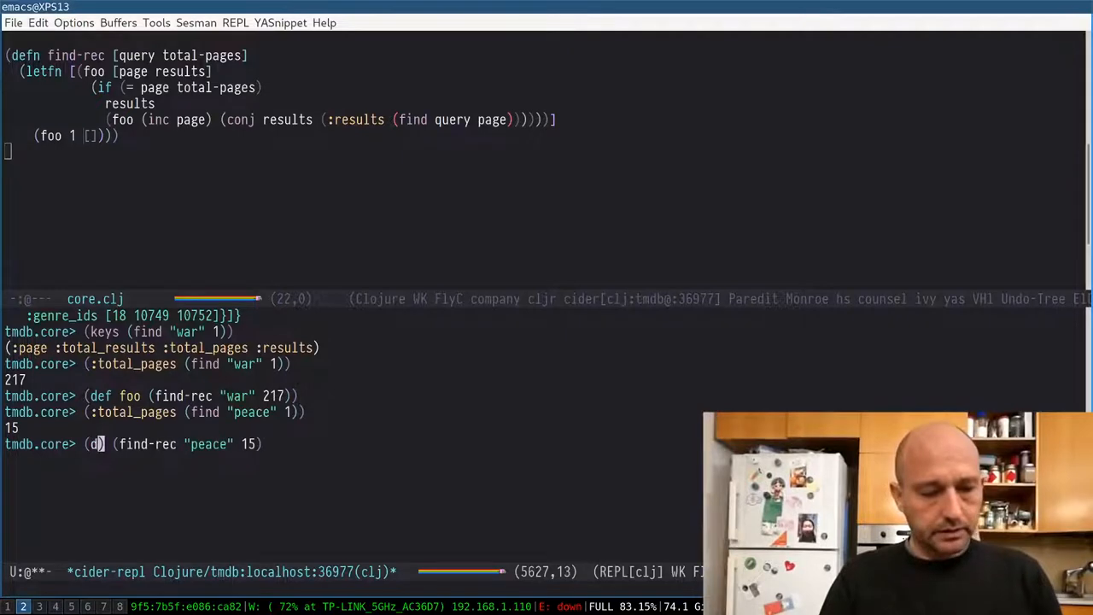
pyautogui.write('ef foo')
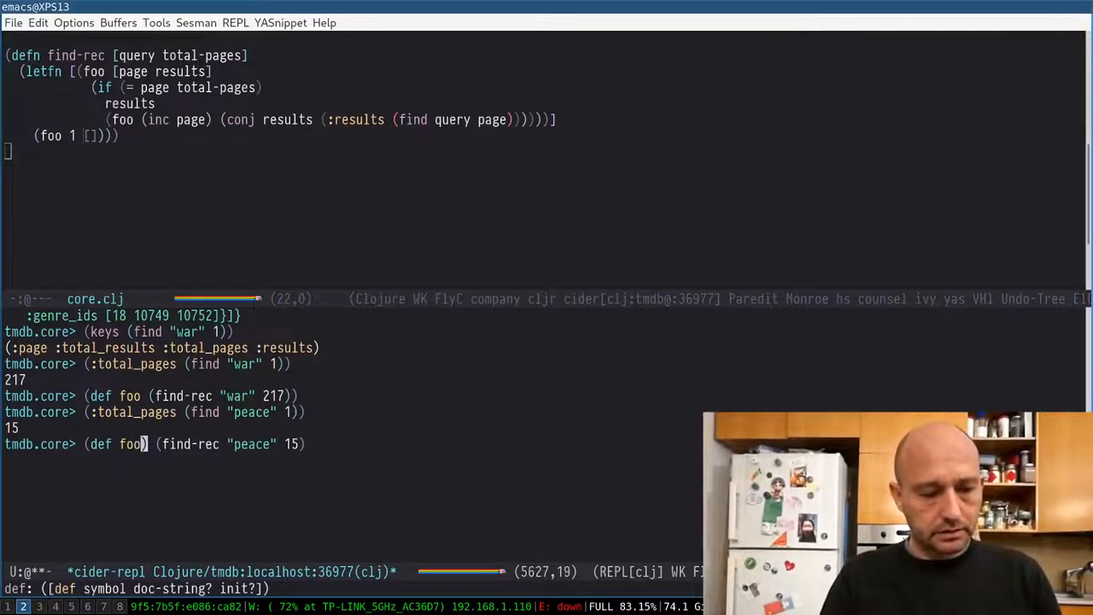
pyautogui.press('Return')
pyautogui.write('(count  foo')
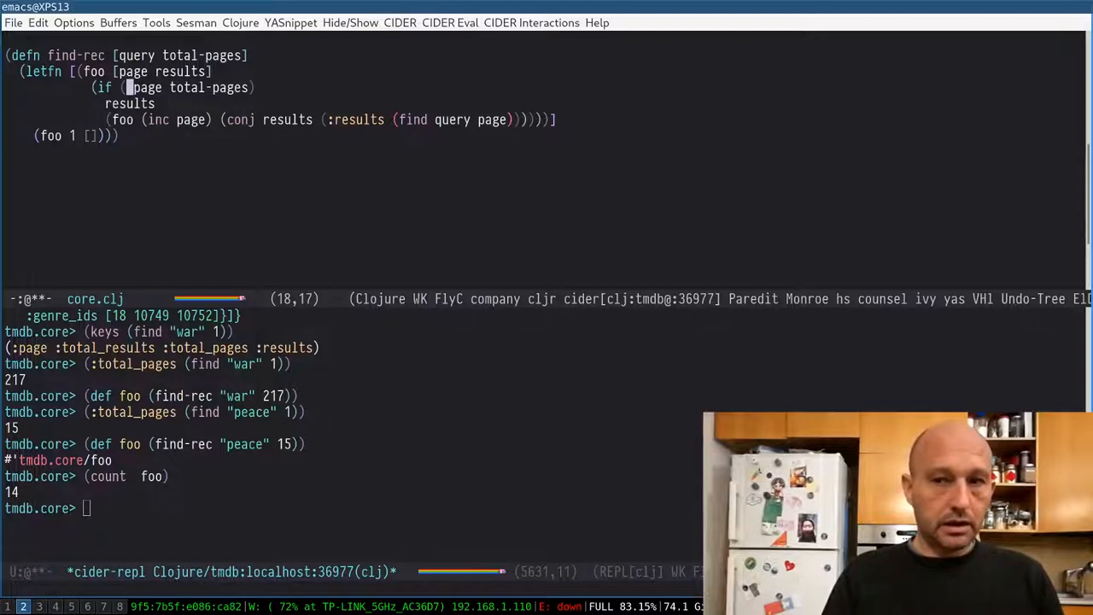
# - Change find-rec's stop test from = to >, then re-evaluate and recount foo
pyautogui.write('>')
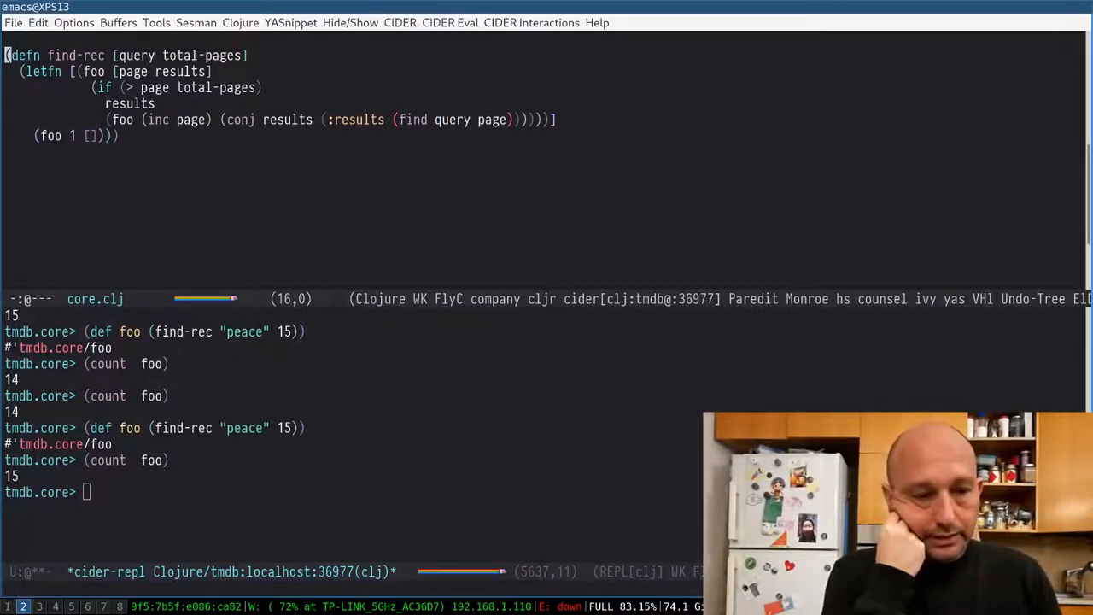
pyautogui.click(106, 119)
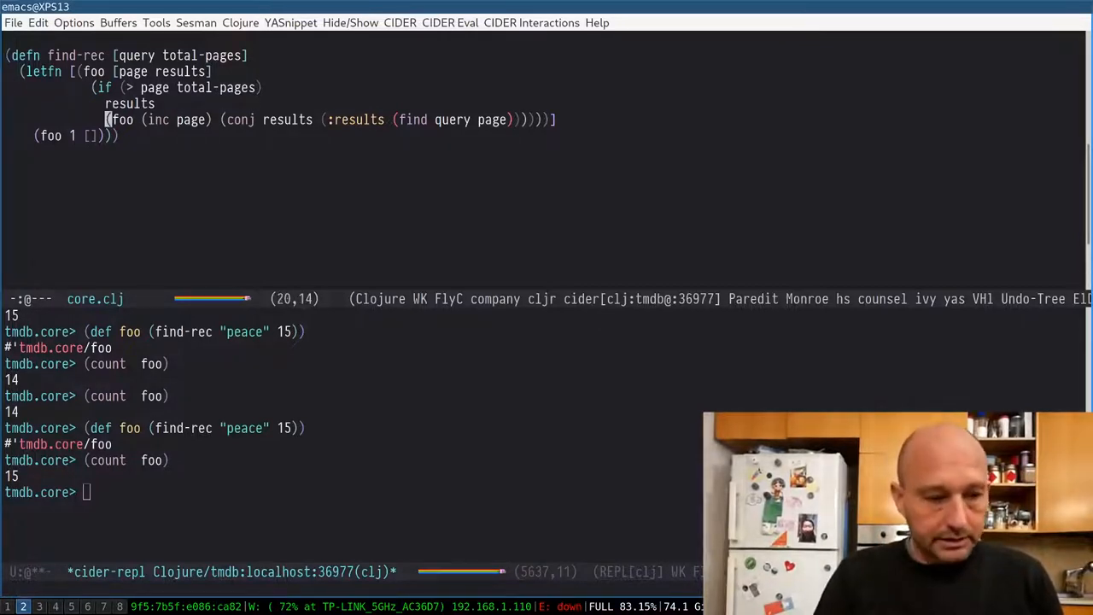